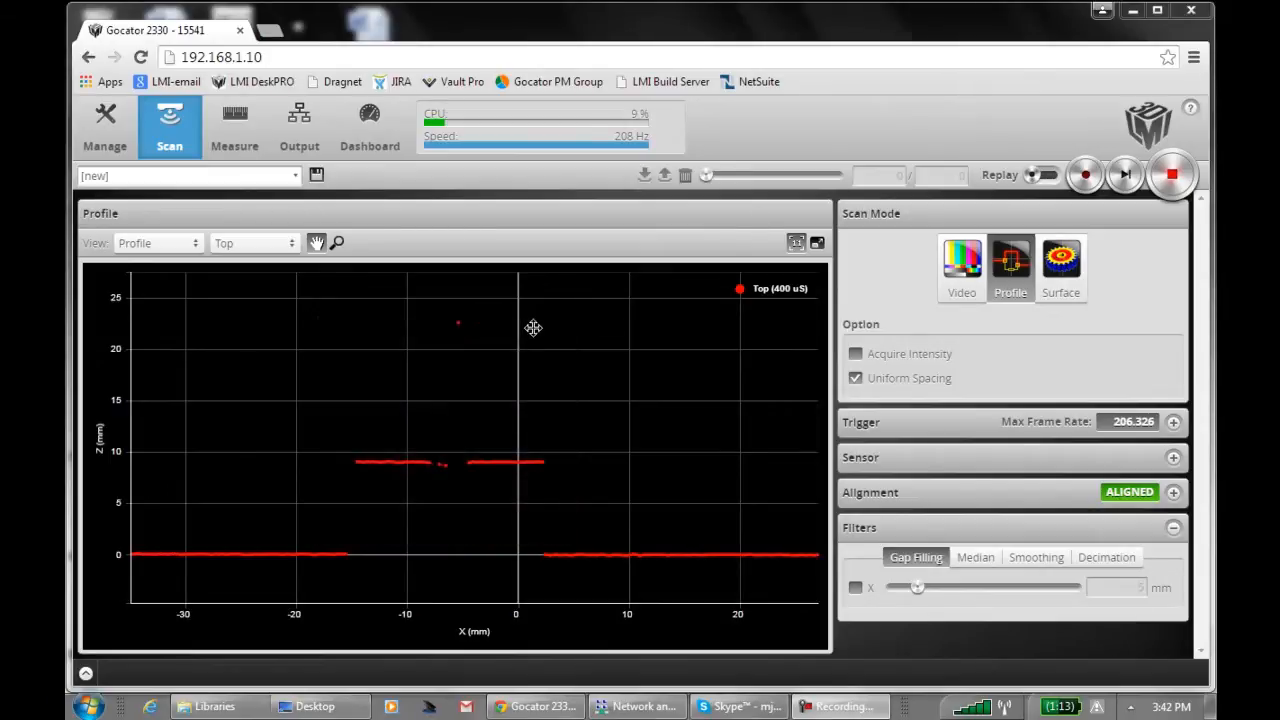
pyautogui.moveTo(530, 321)
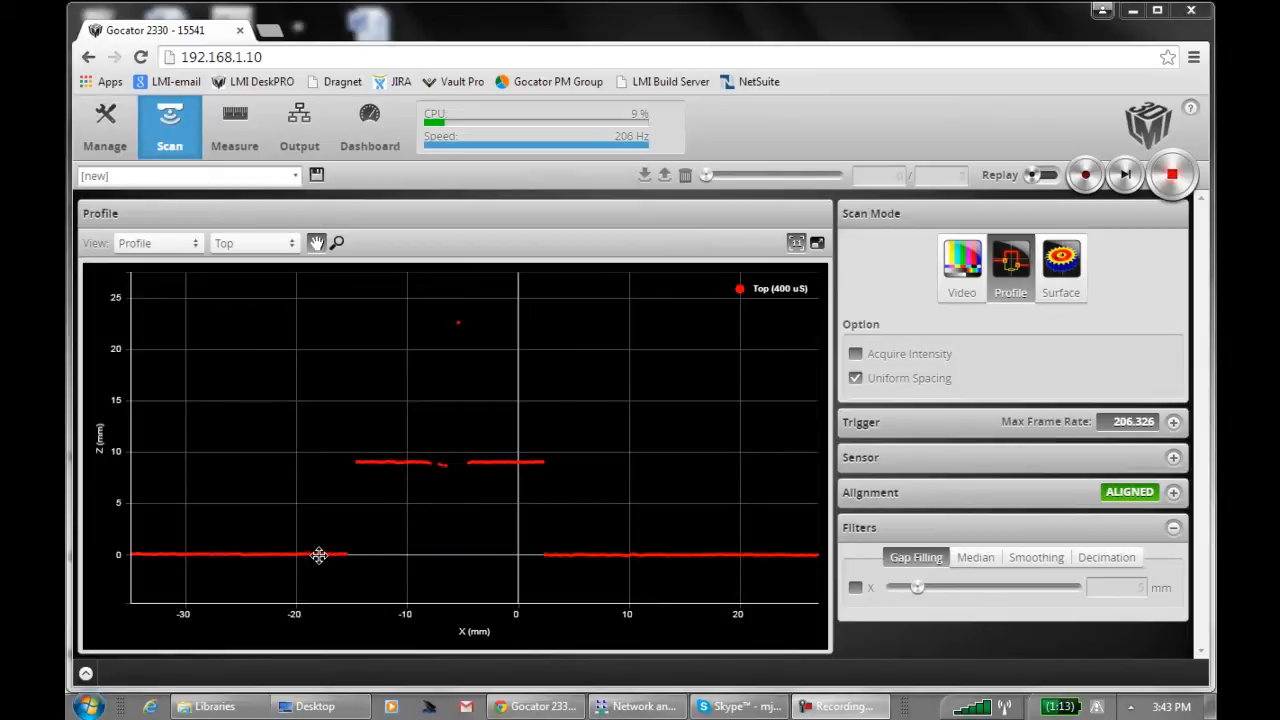
pyautogui.moveTo(348, 462)
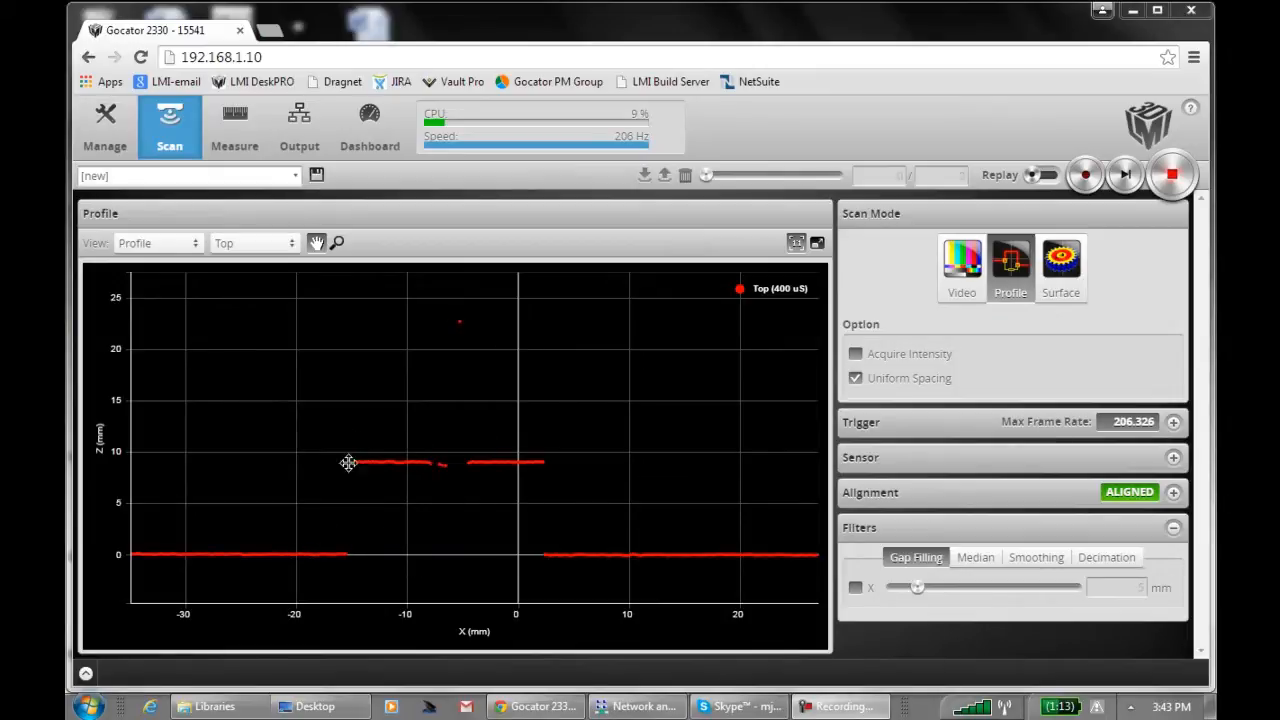
pyautogui.moveTo(462, 451)
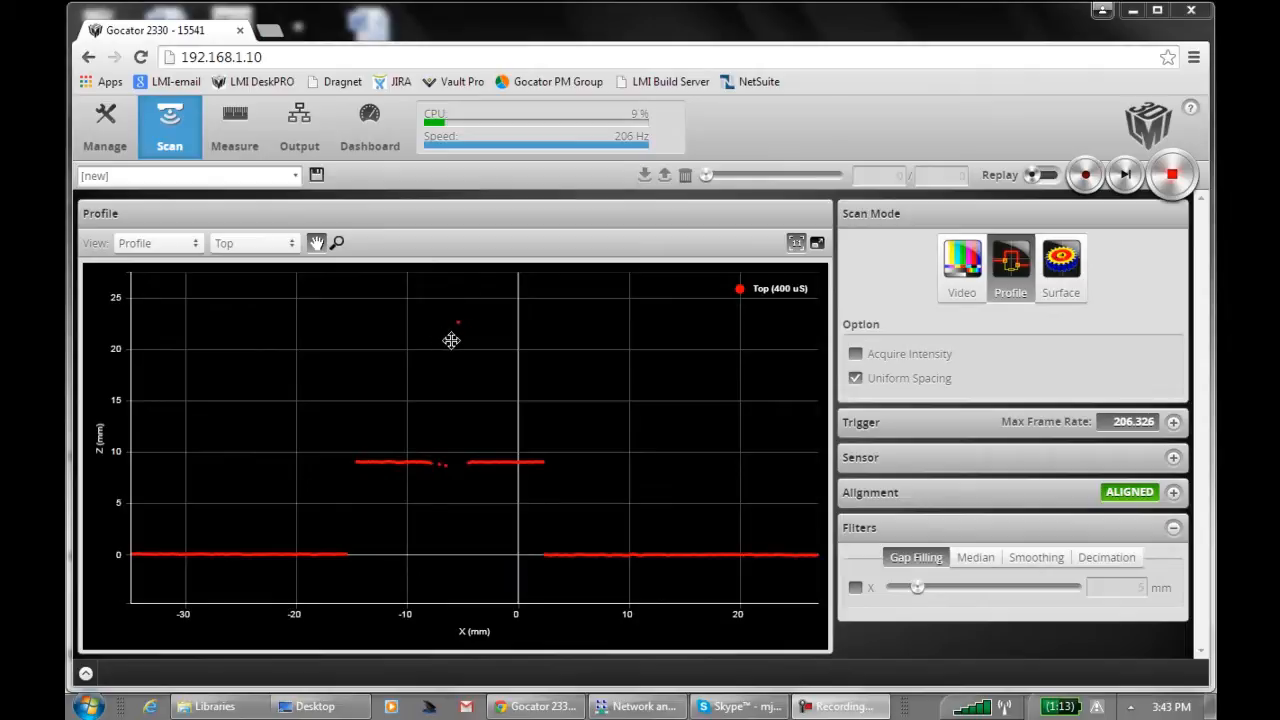
pyautogui.moveTo(464, 323)
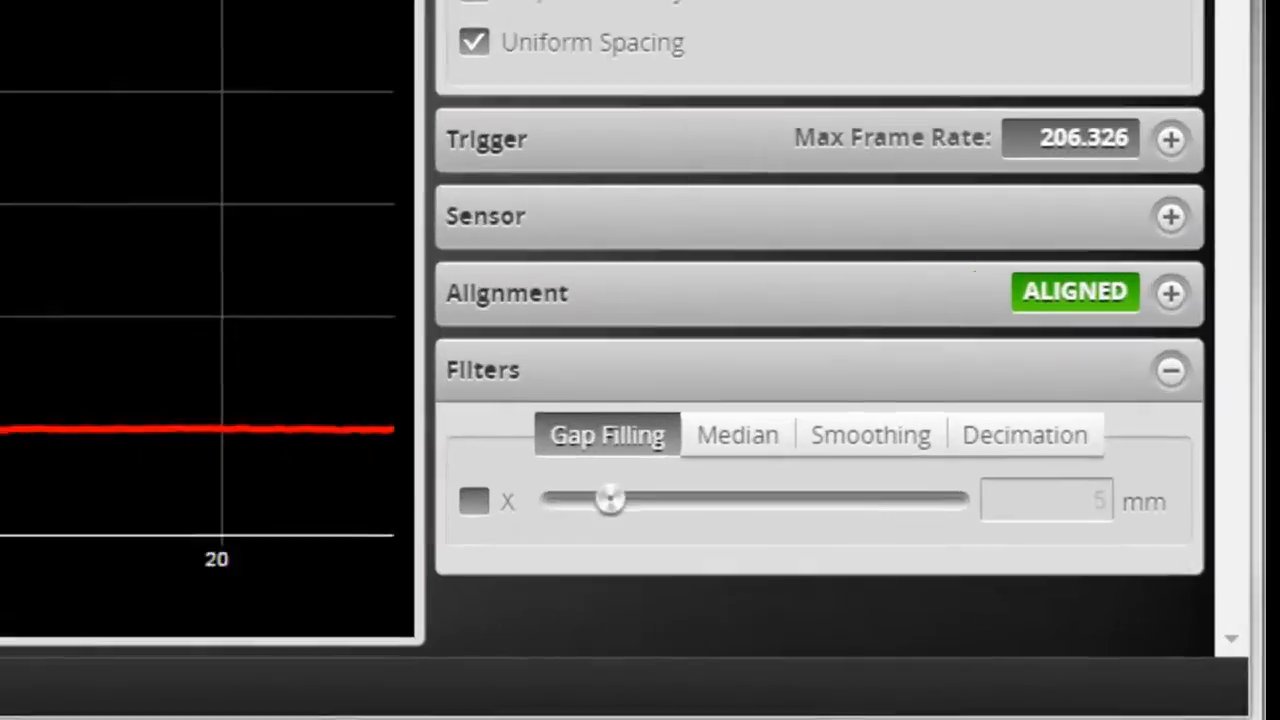
# Browse the Median, Smoothing and Decimation filter pages, leaving all filters disabled
pyautogui.scroll(-3)
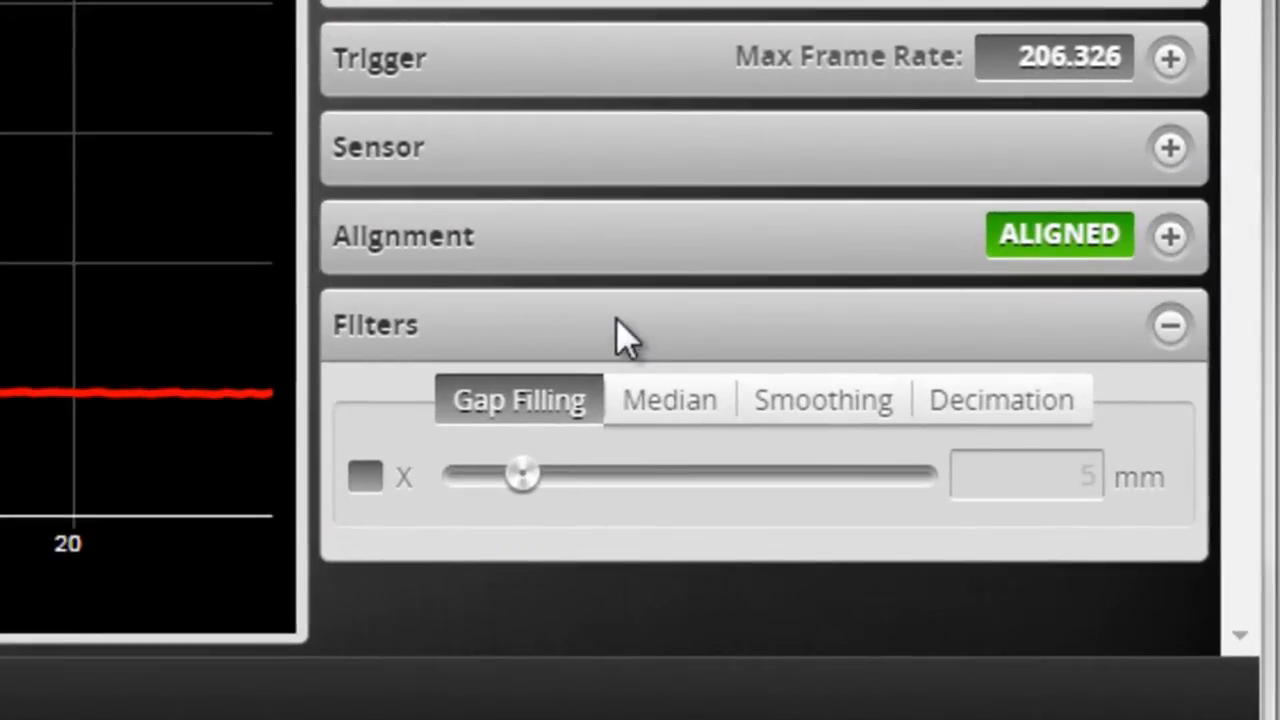
pyautogui.moveTo(595, 390)
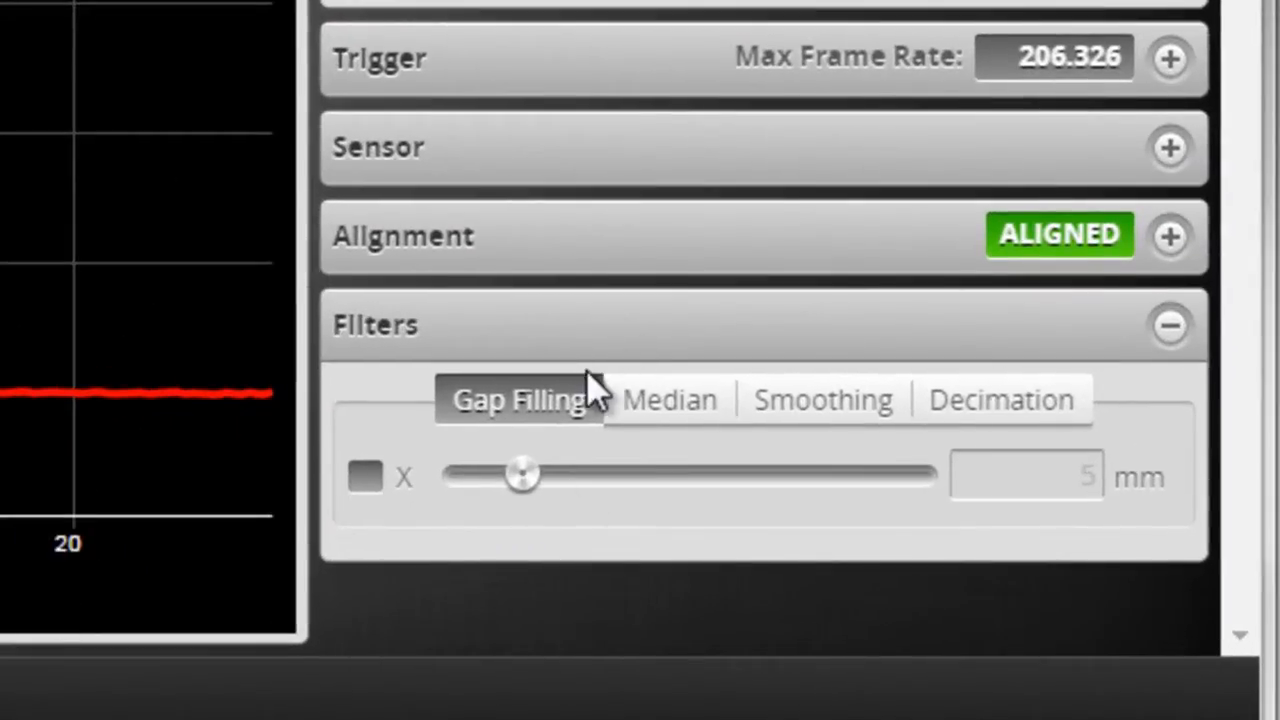
pyautogui.moveTo(515, 440)
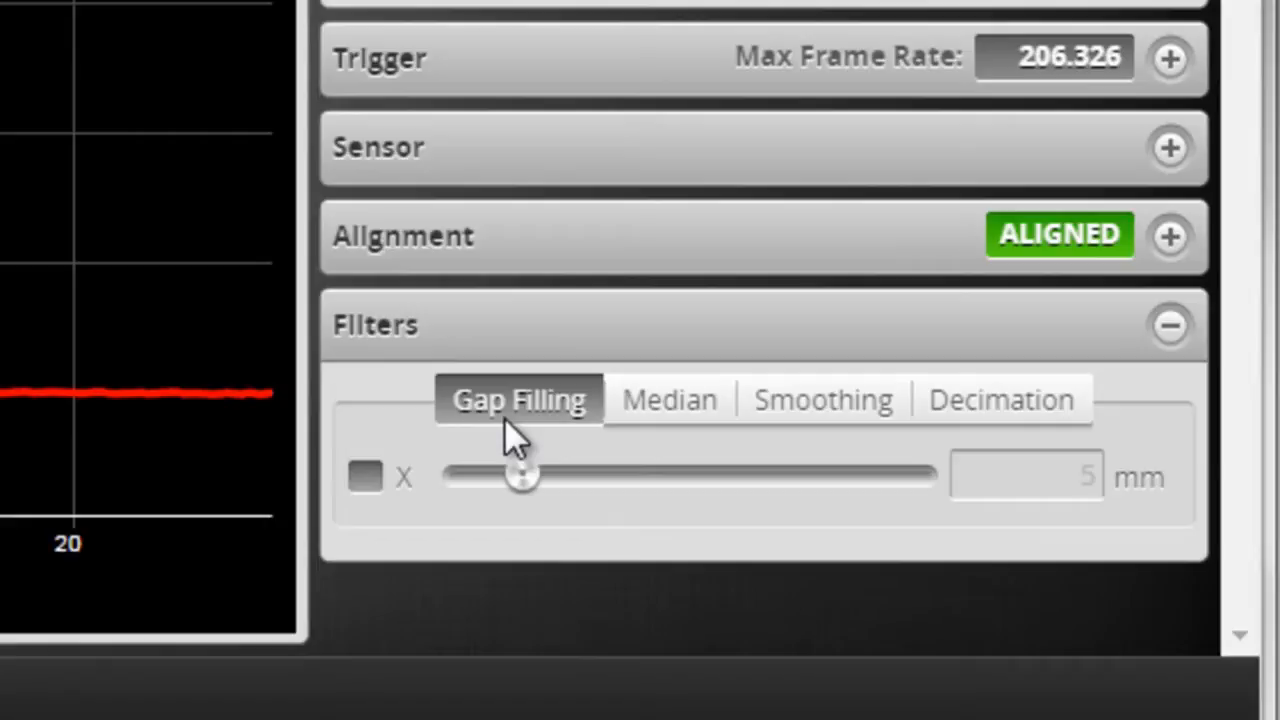
pyautogui.moveTo(685, 430)
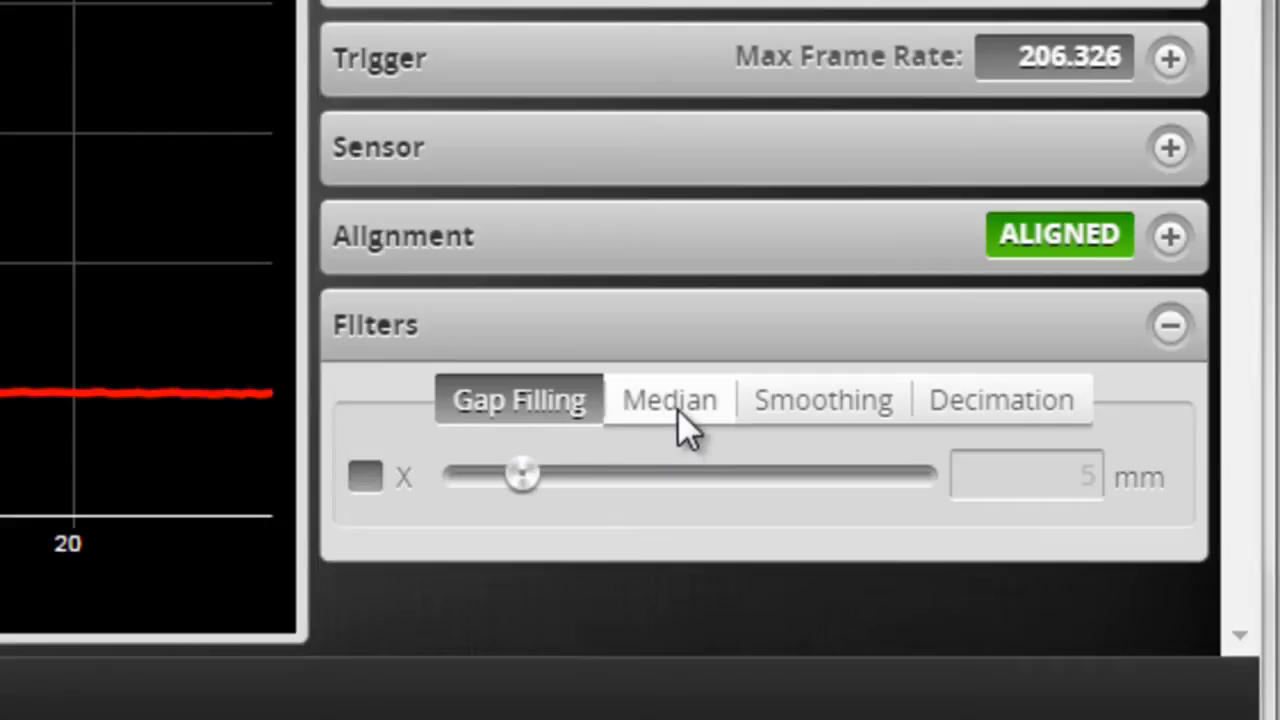
pyautogui.click(668, 399)
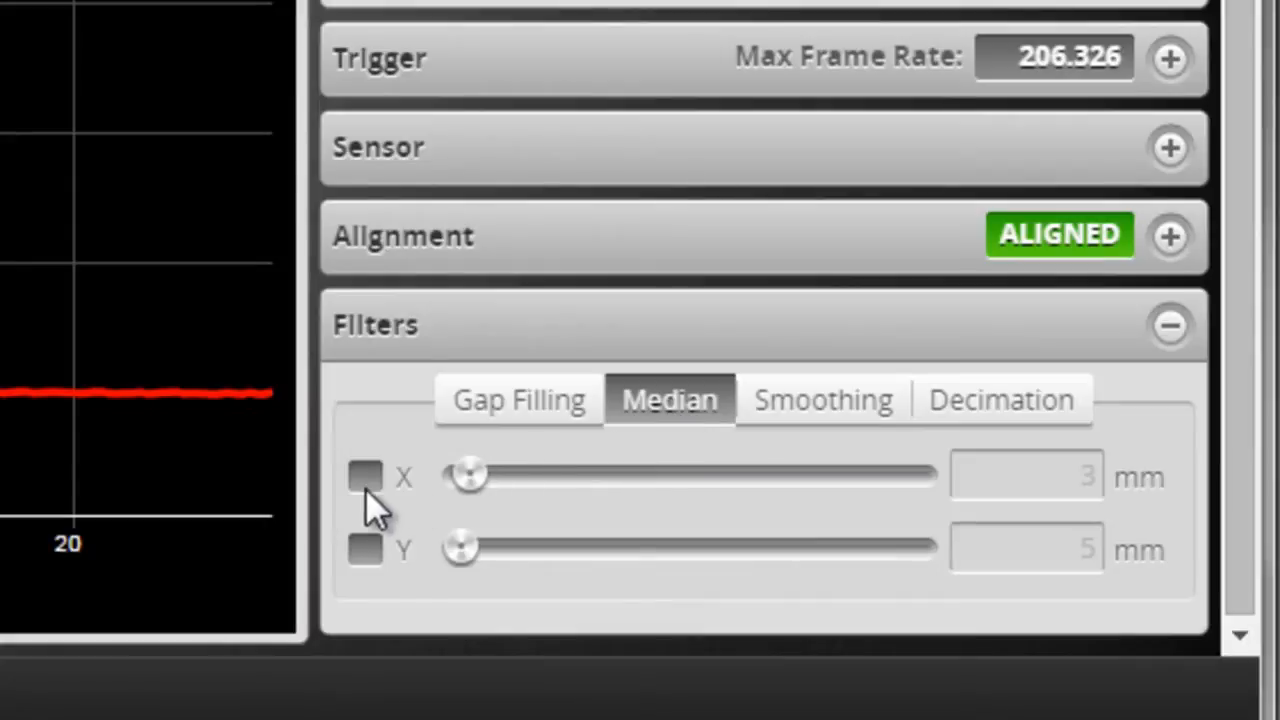
pyautogui.moveTo(510, 505)
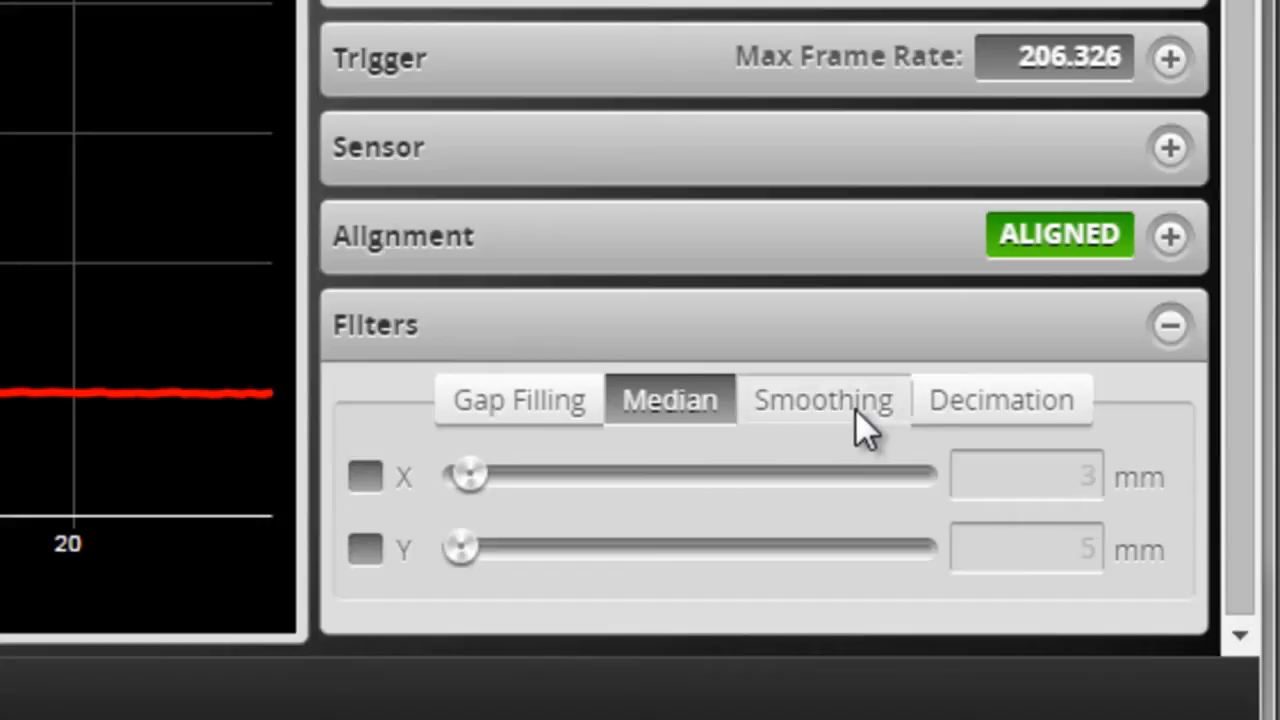
pyautogui.click(823, 399)
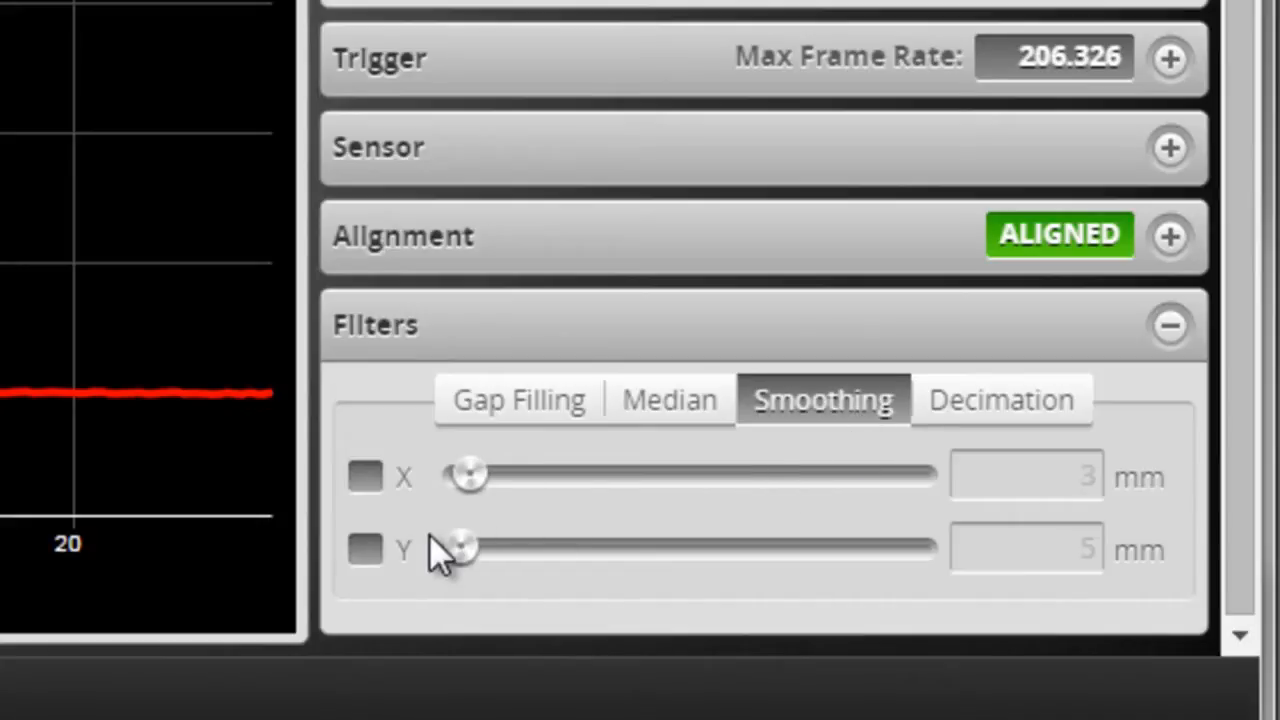
pyautogui.moveTo(375, 580)
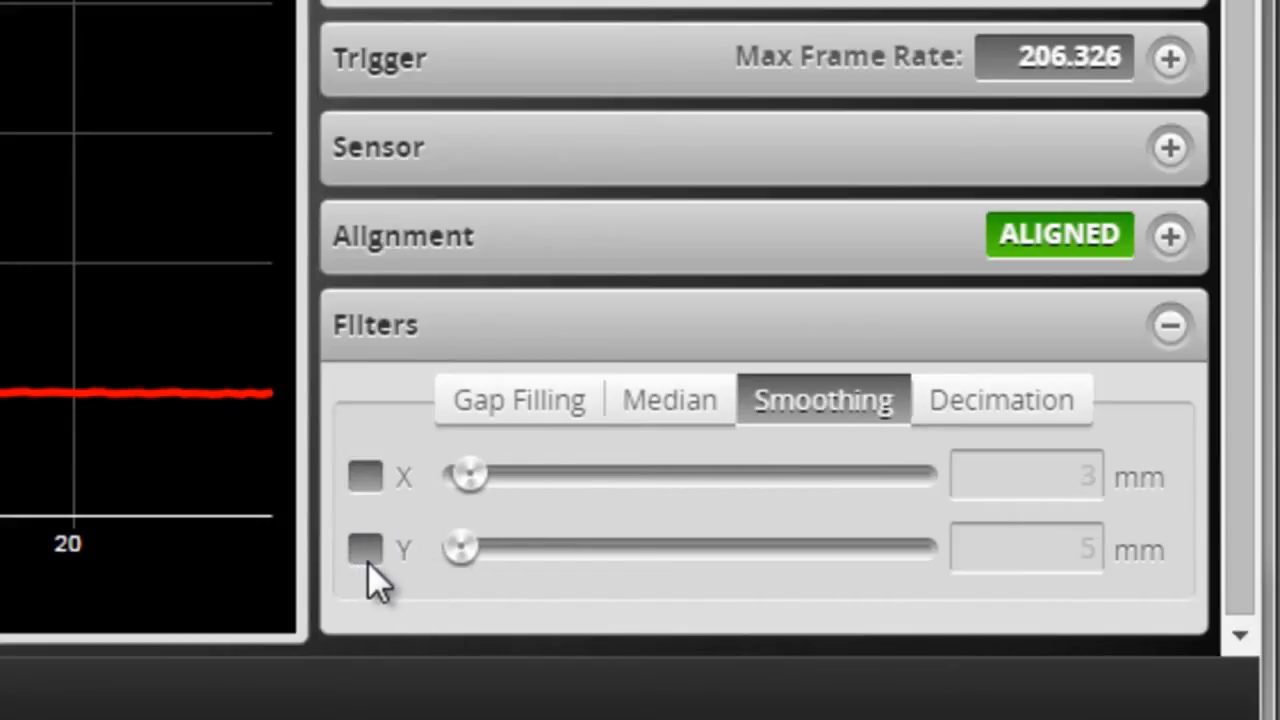
pyautogui.moveTo(1000, 410)
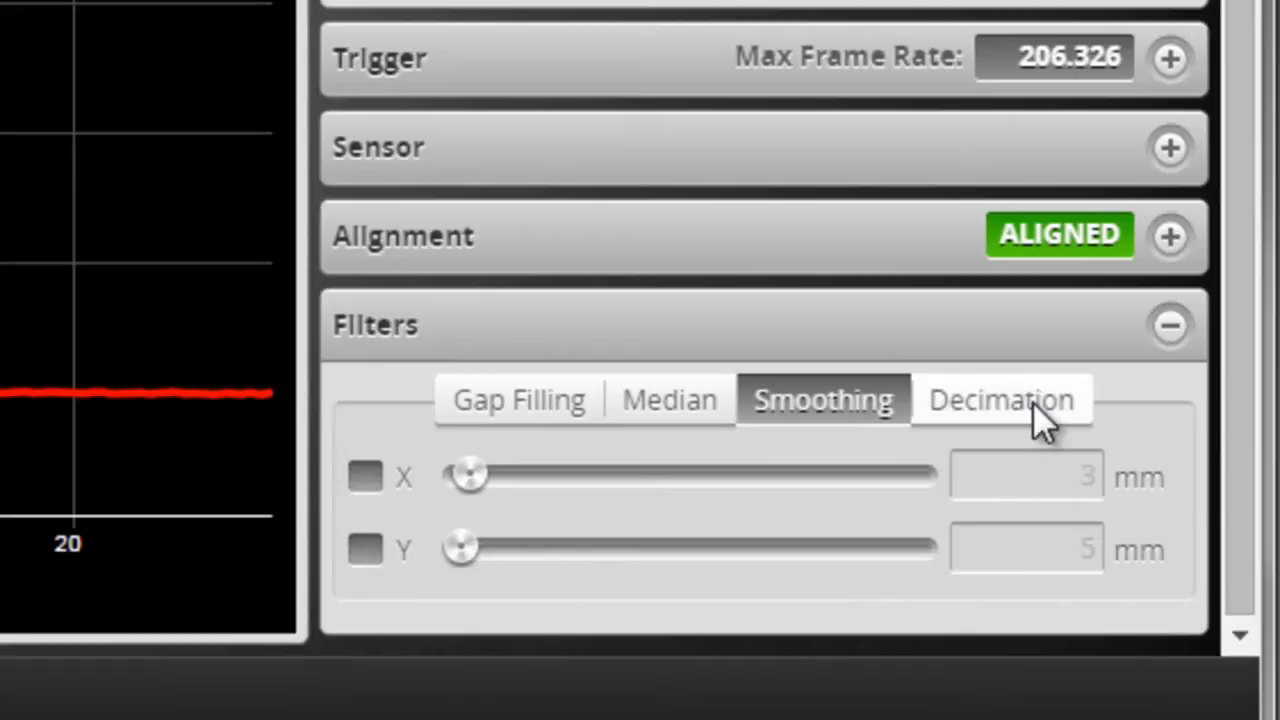
pyautogui.click(1001, 399)
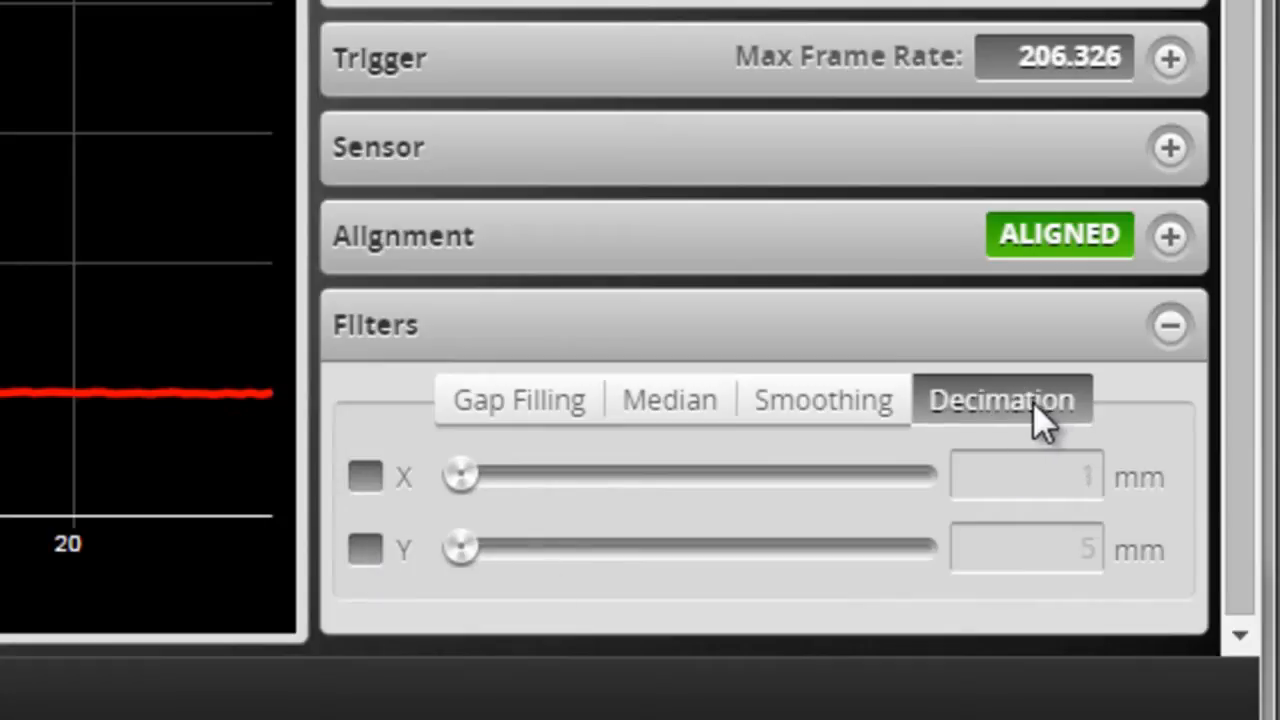
pyautogui.moveTo(405, 545)
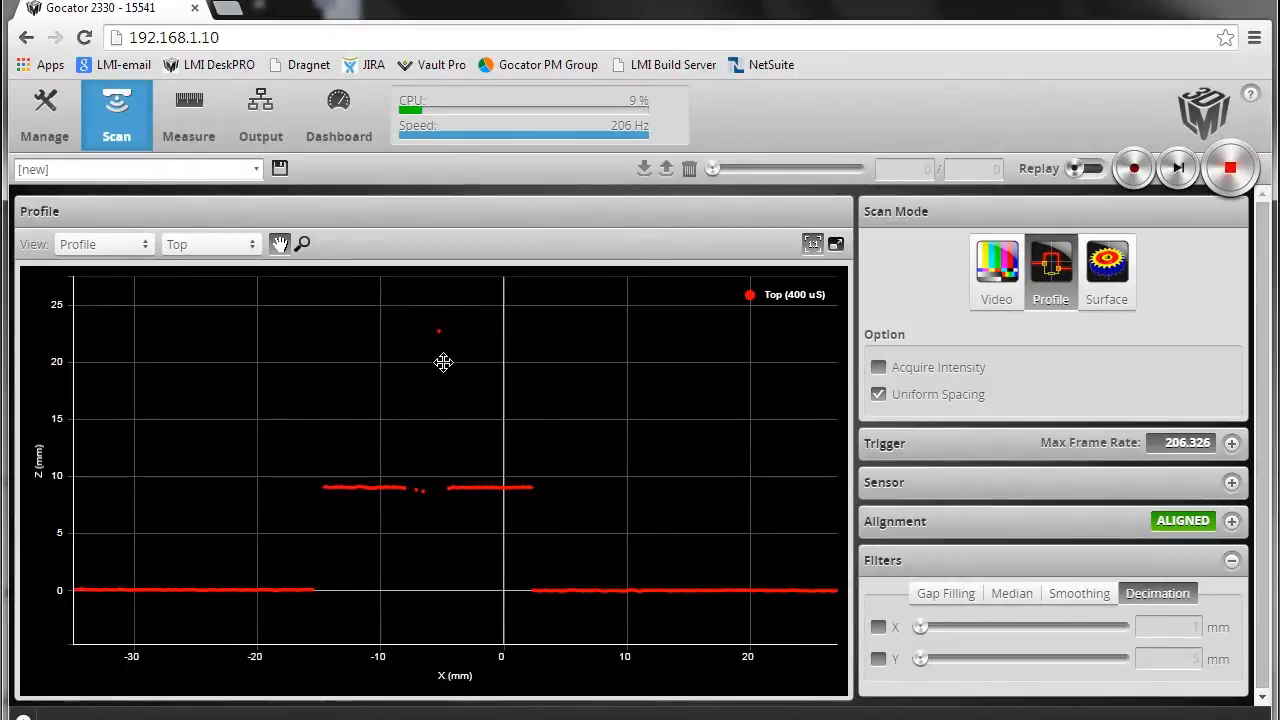
pyautogui.moveTo(1088, 610)
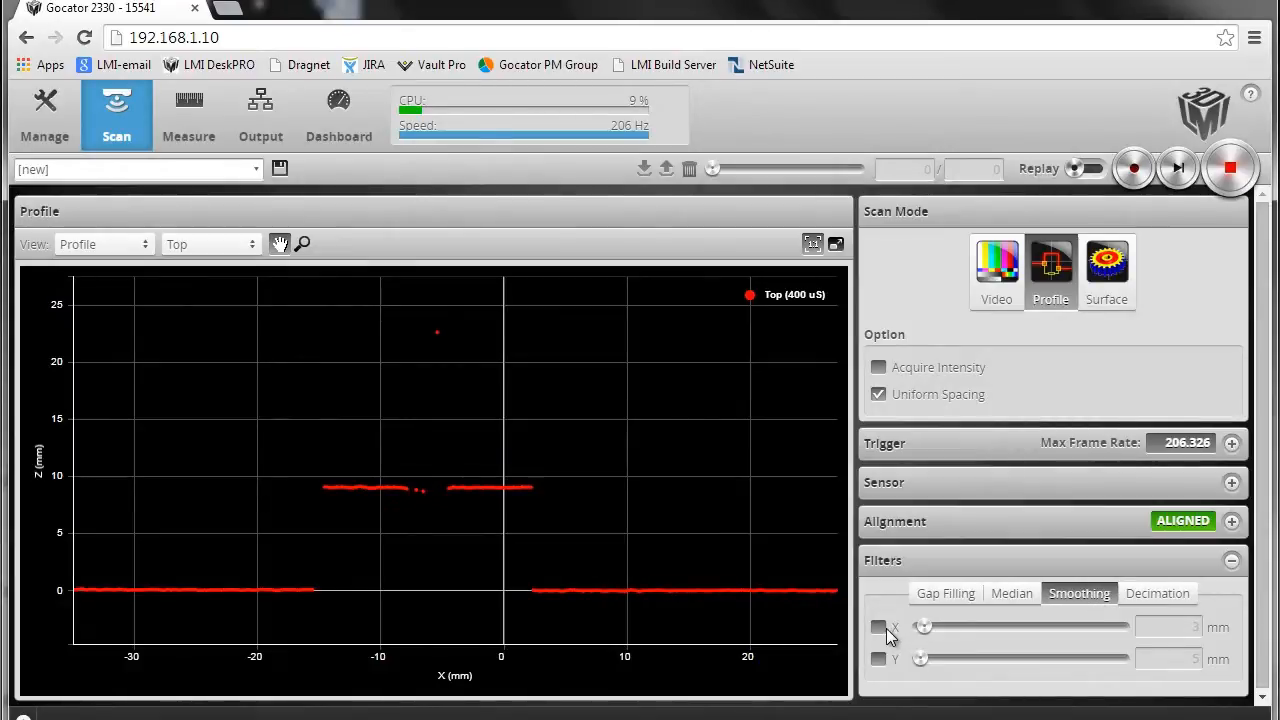
# Briefly enable 3 mm X smoothing to bridge the profile gaps, then disable it
pyautogui.click(878, 627)
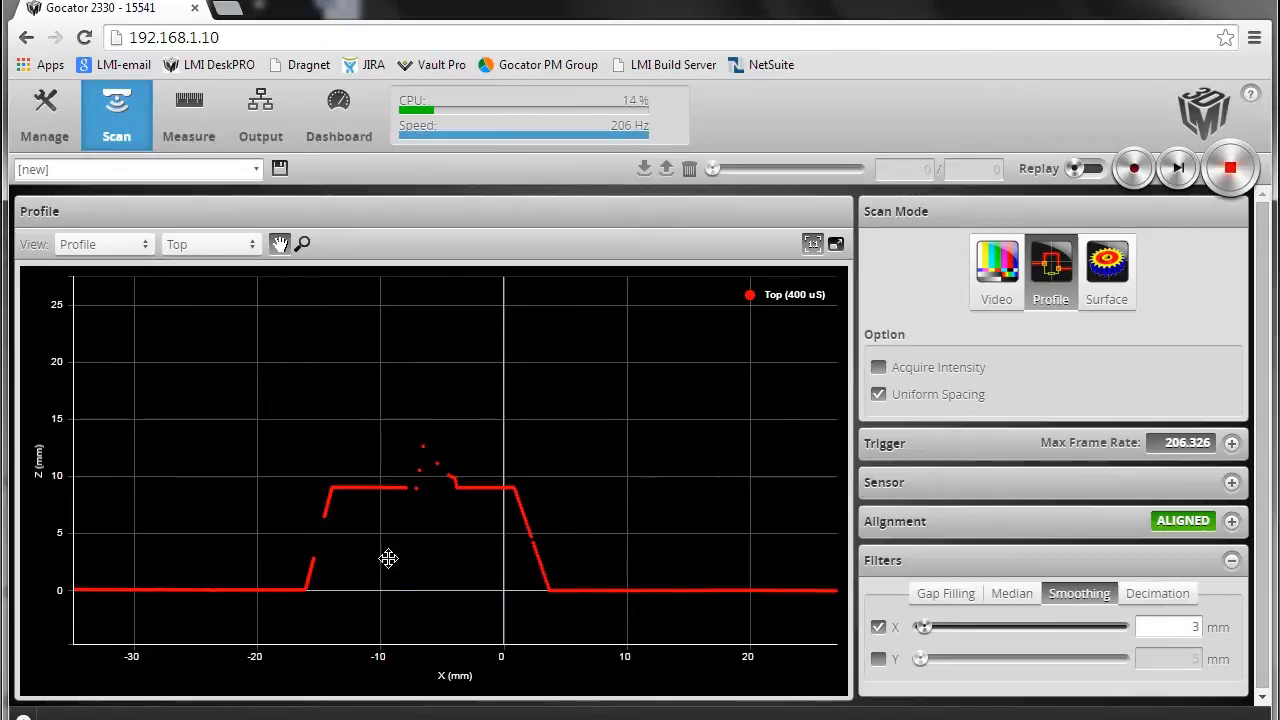
pyautogui.moveTo(270, 605)
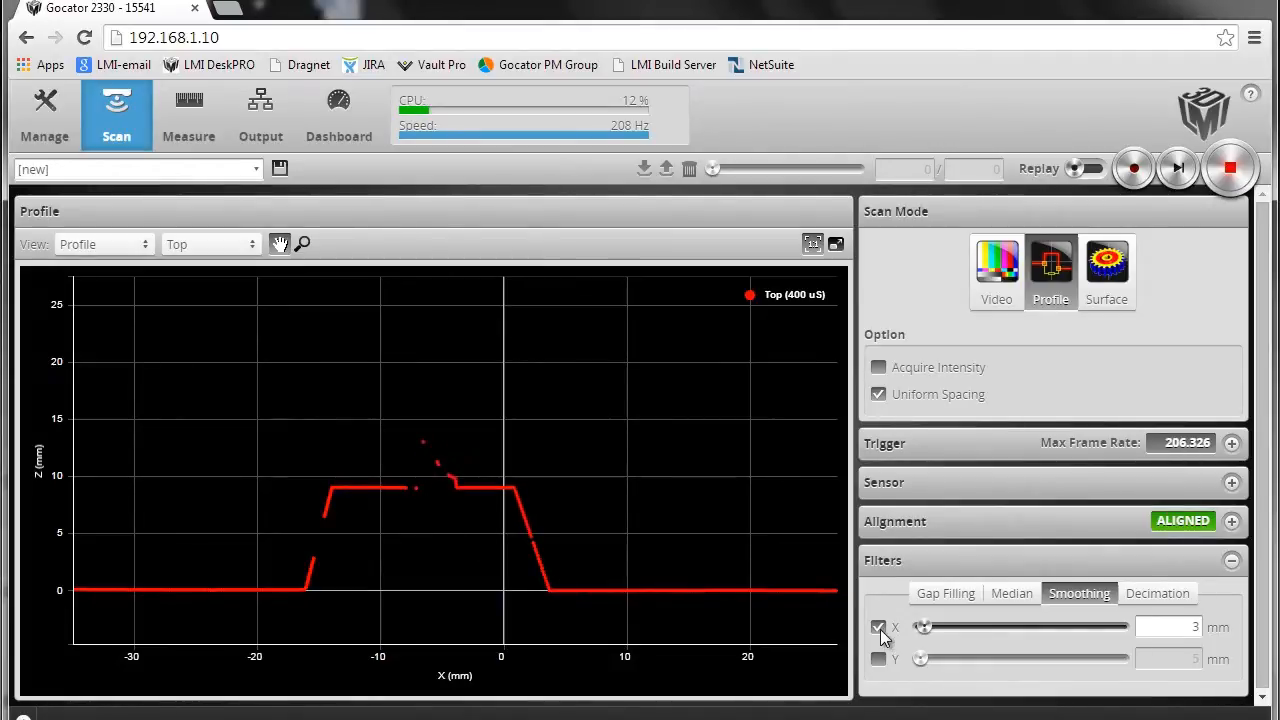
pyautogui.click(878, 627)
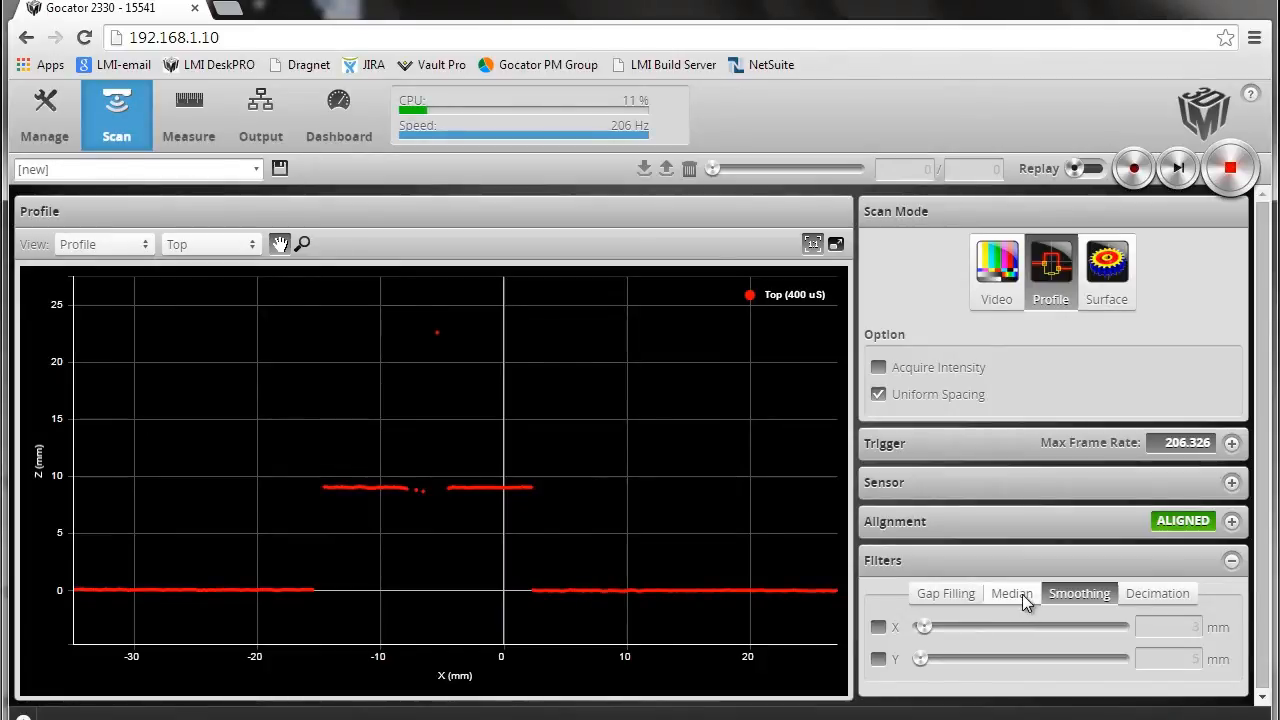
# Turn on the 3 mm X median filter to remove stray profile points
pyautogui.click(1011, 593)
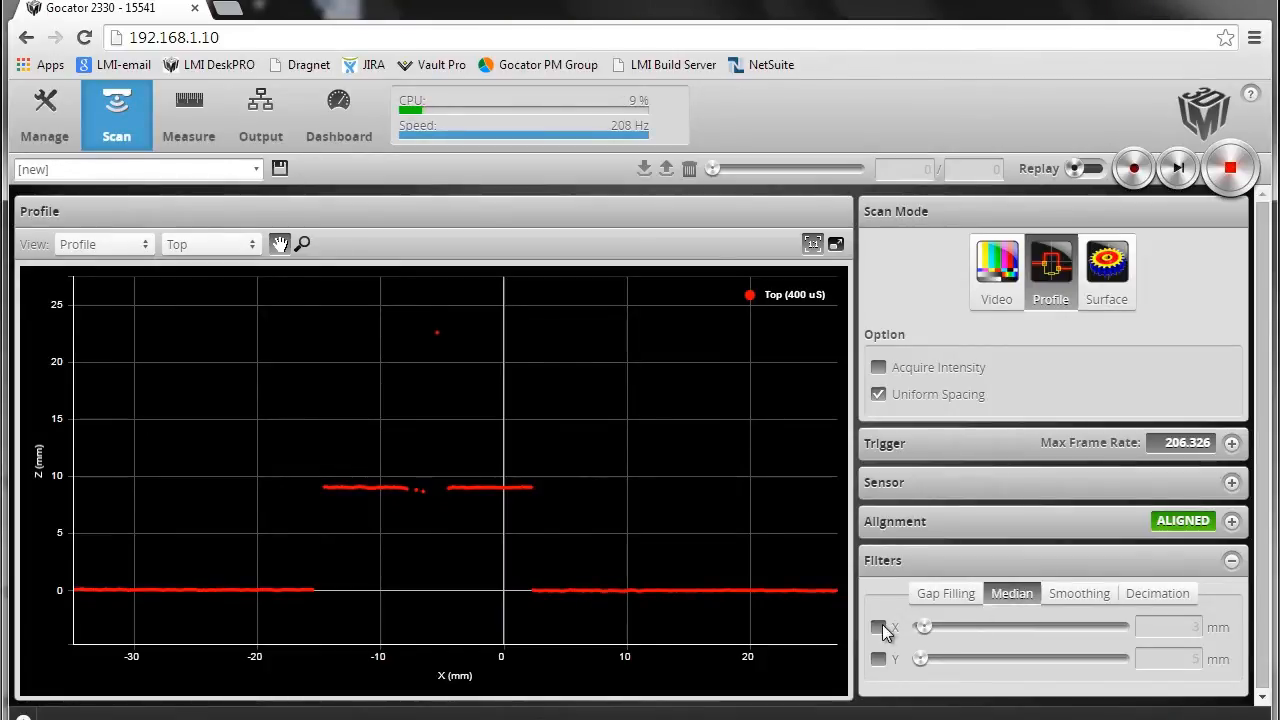
pyautogui.click(878, 626)
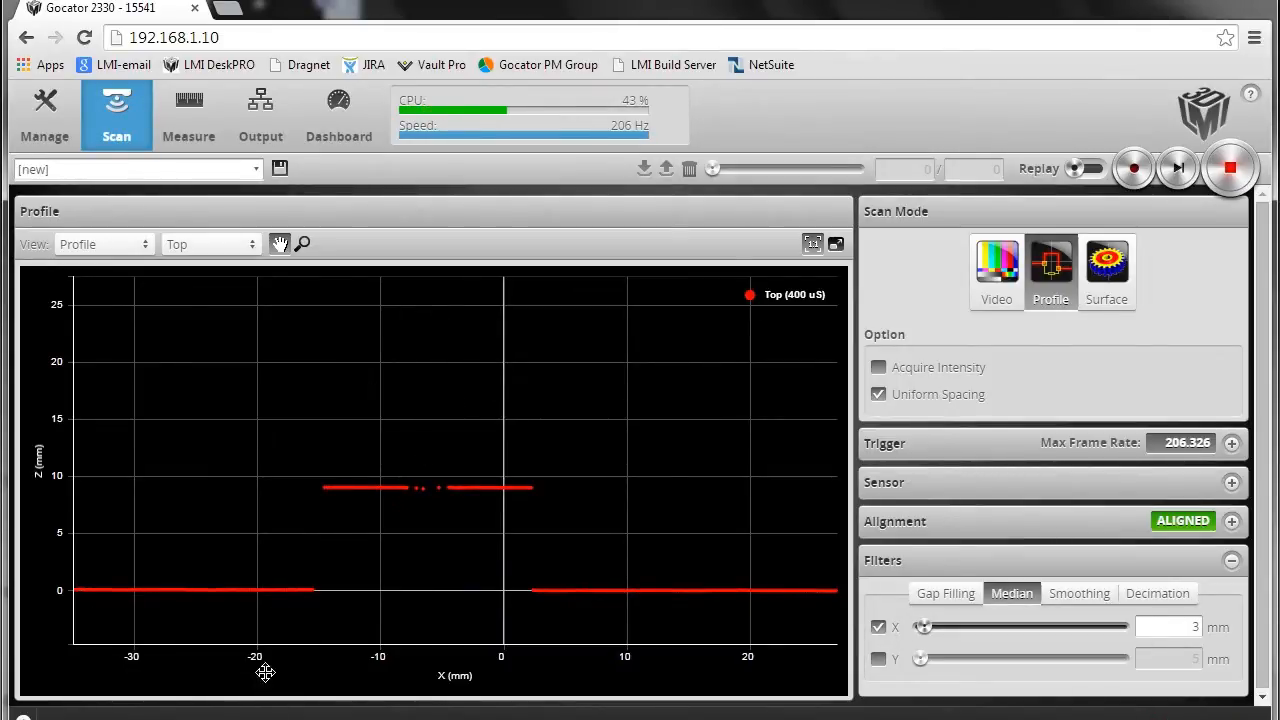
pyautogui.moveTo(293, 610)
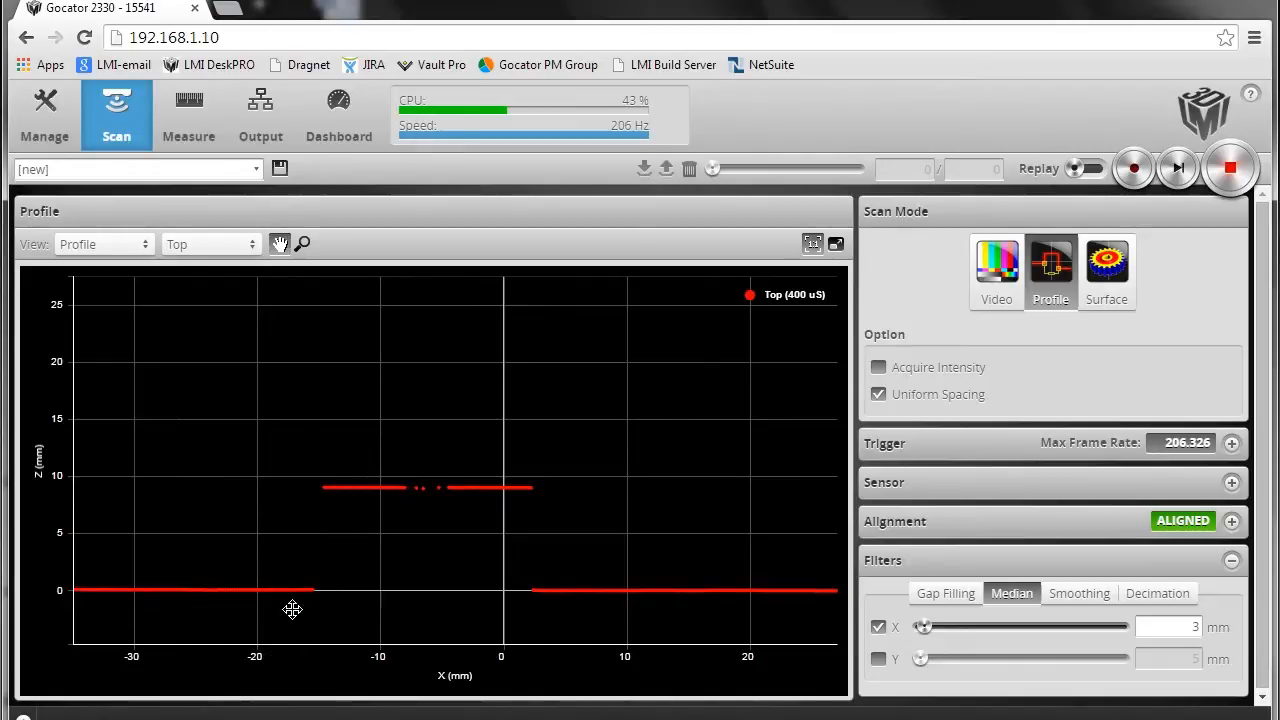
pyautogui.moveTo(585, 563)
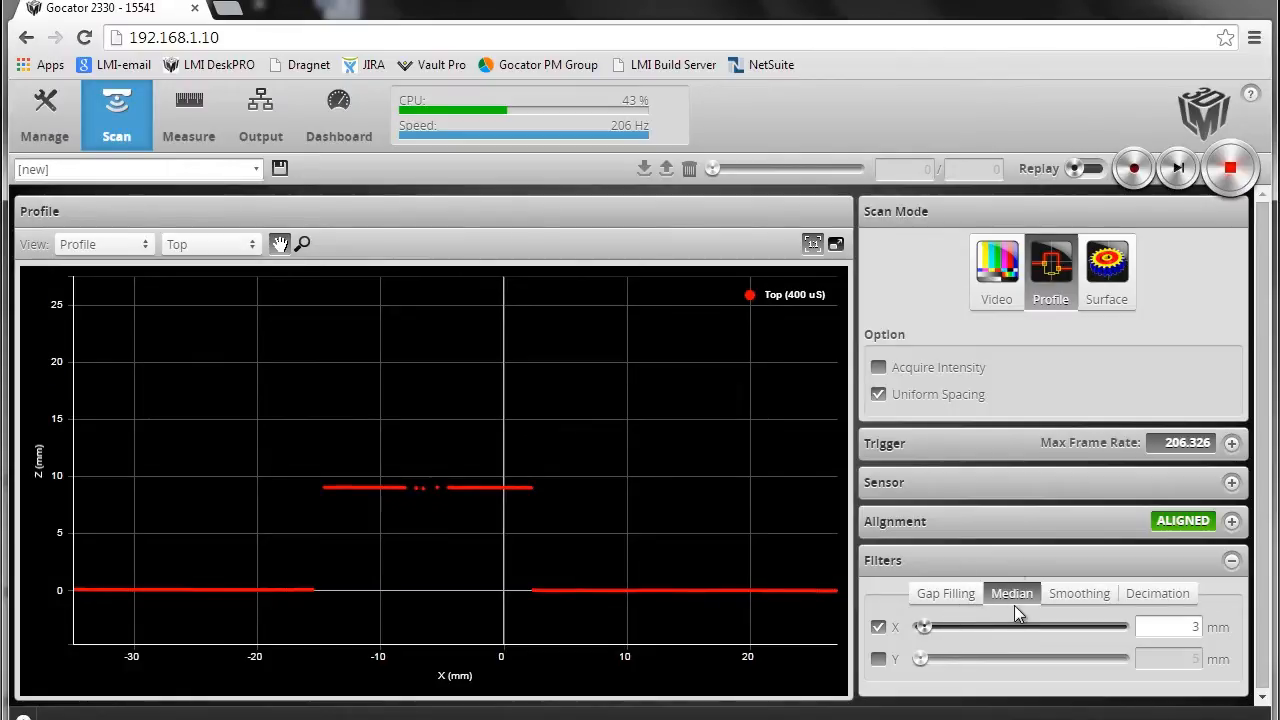
pyautogui.moveTo(1148, 617)
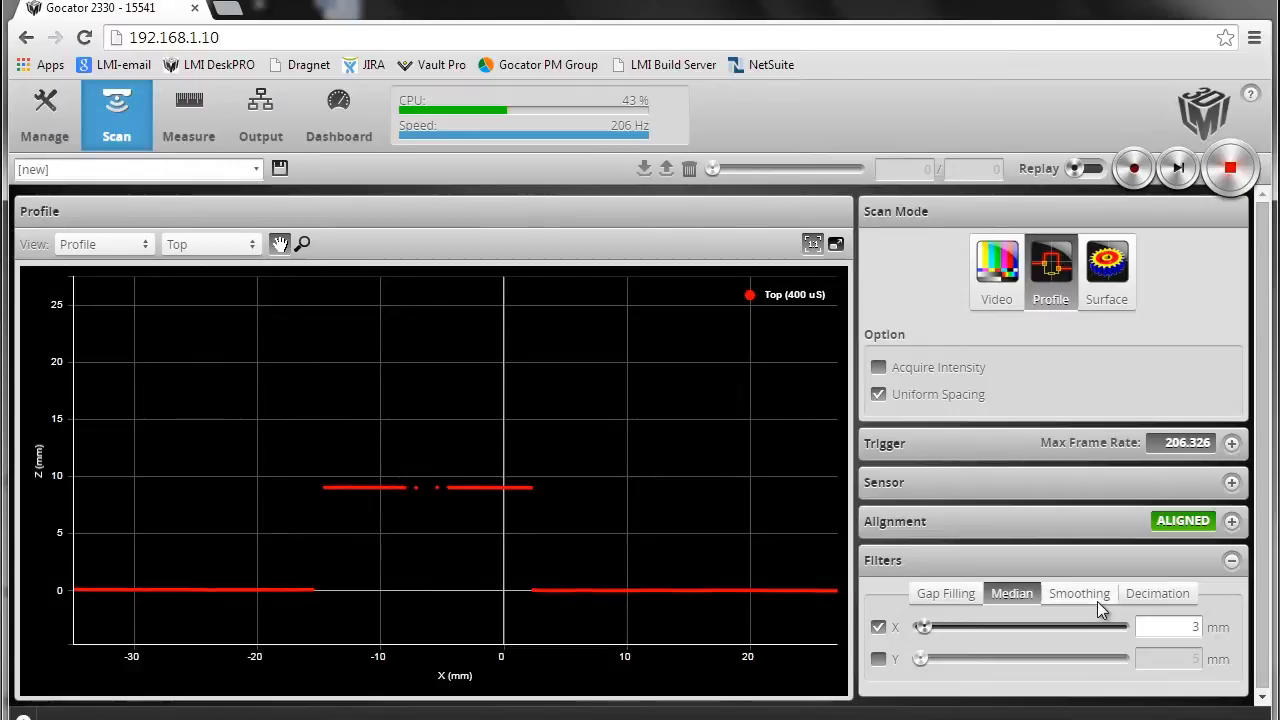
pyautogui.moveTo(453, 287)
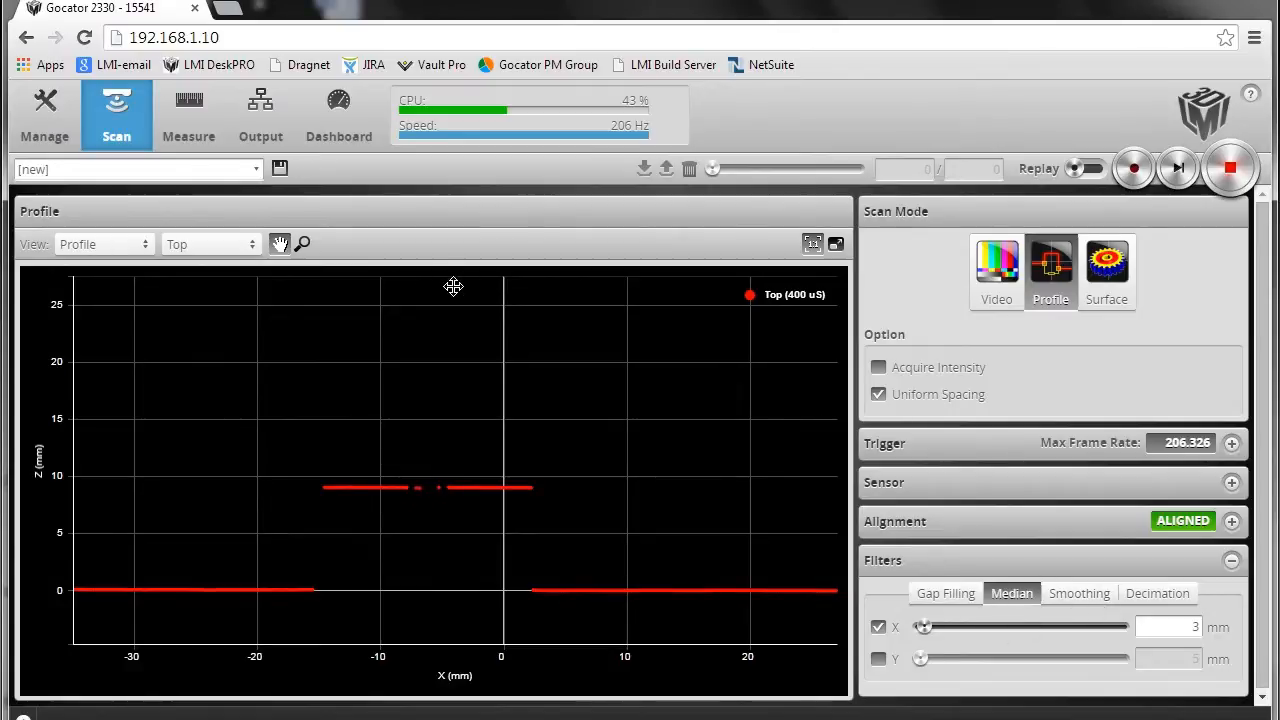
# Re-enable 3 mm X smoothing alongside the median filter, joining the sloped sides
pyautogui.click(1079, 593)
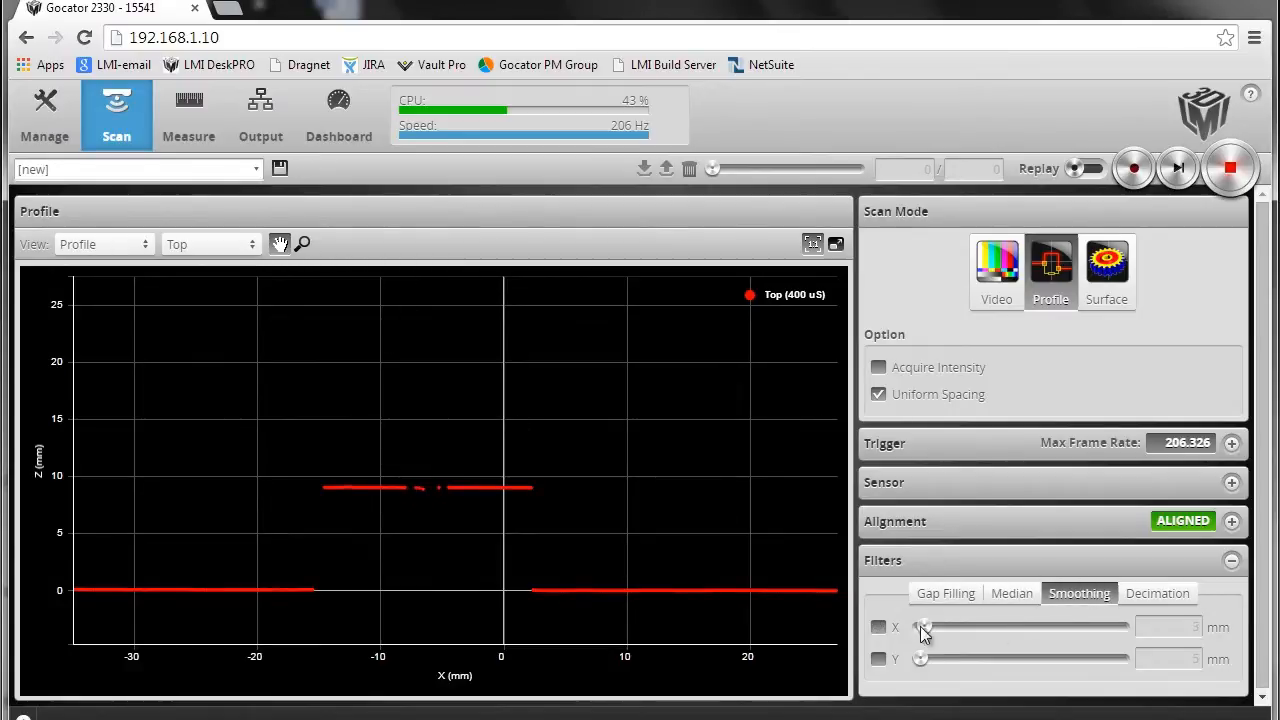
pyautogui.click(879, 627)
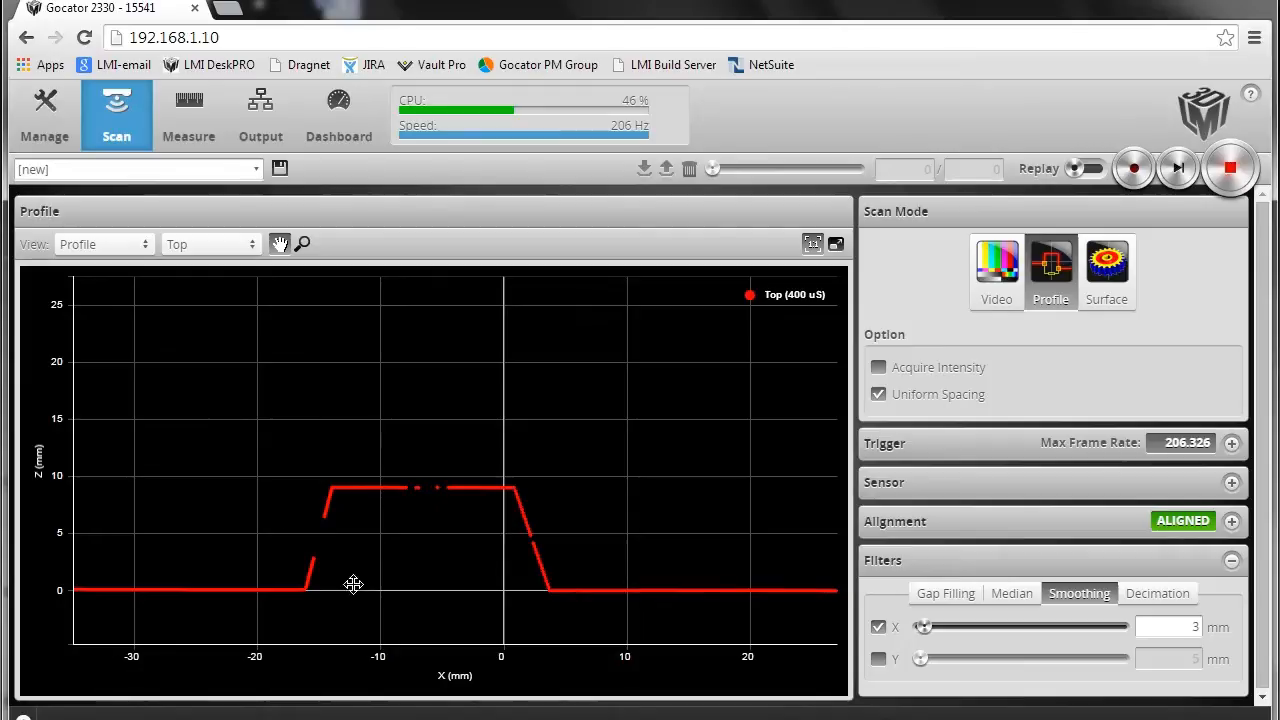
pyautogui.moveTo(302, 606)
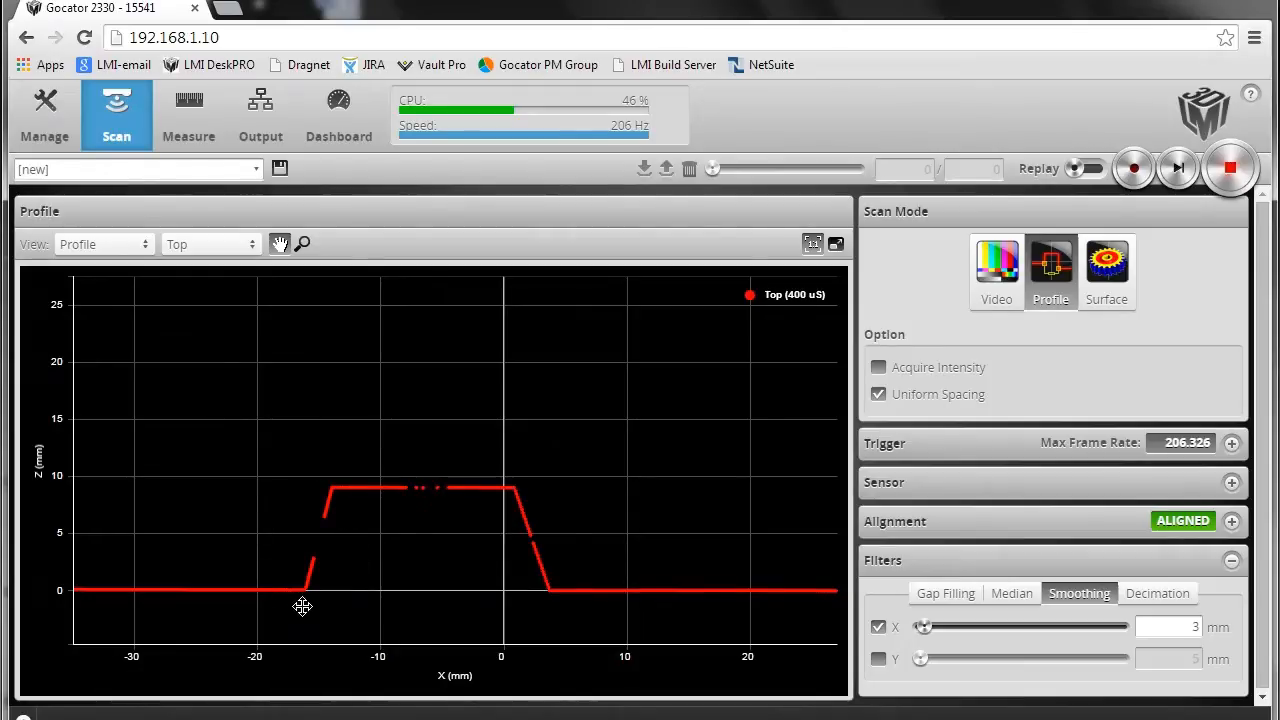
pyautogui.moveTo(443, 460)
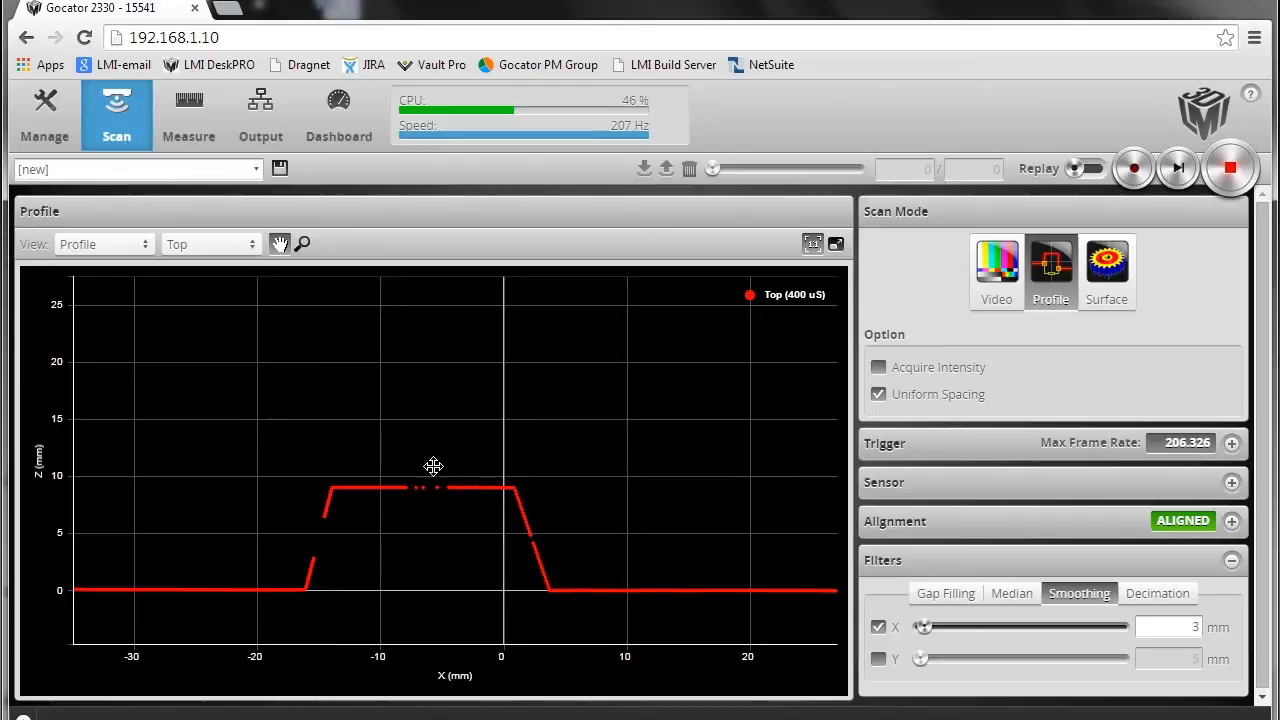
pyautogui.moveTo(437, 523)
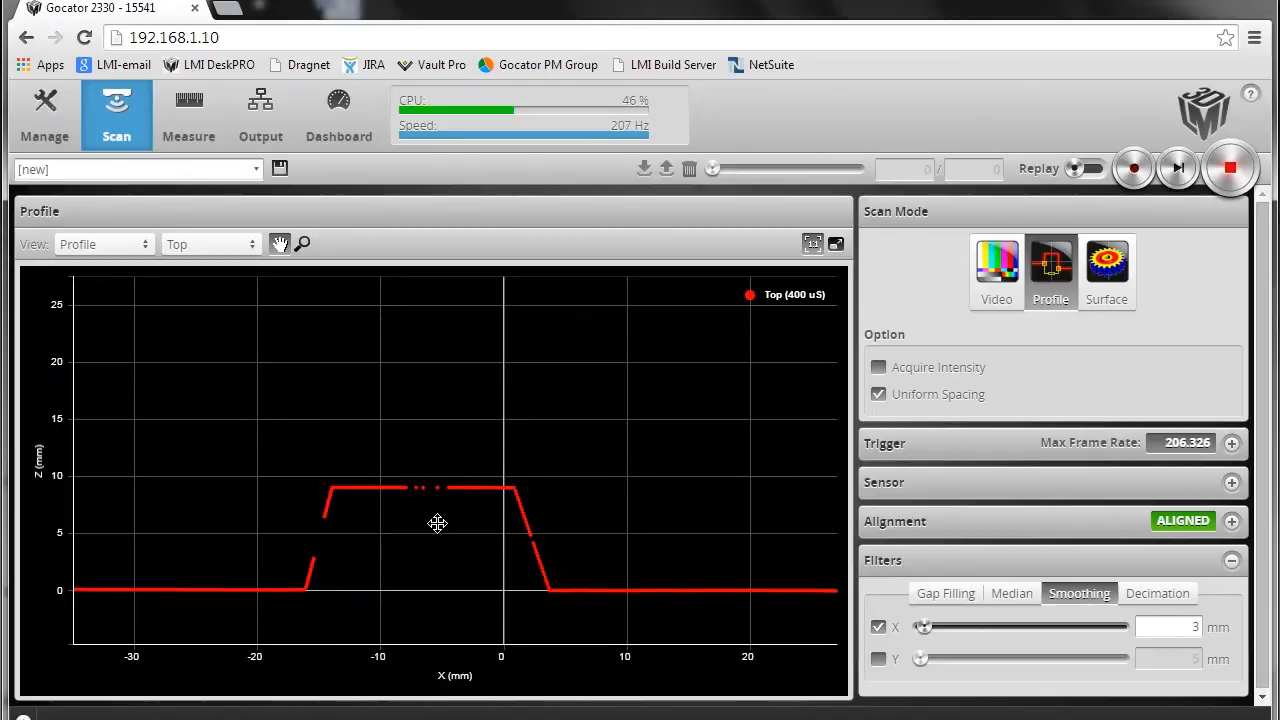
pyautogui.moveTo(1030, 633)
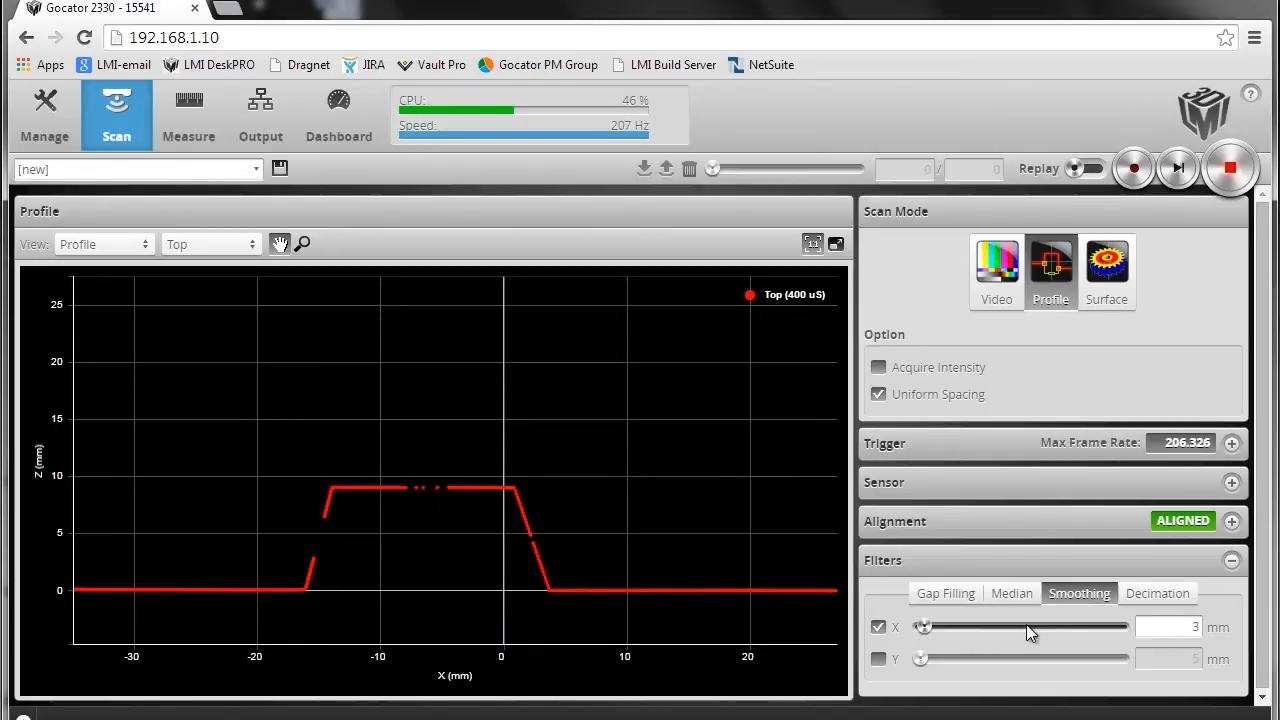
pyautogui.click(1157, 593)
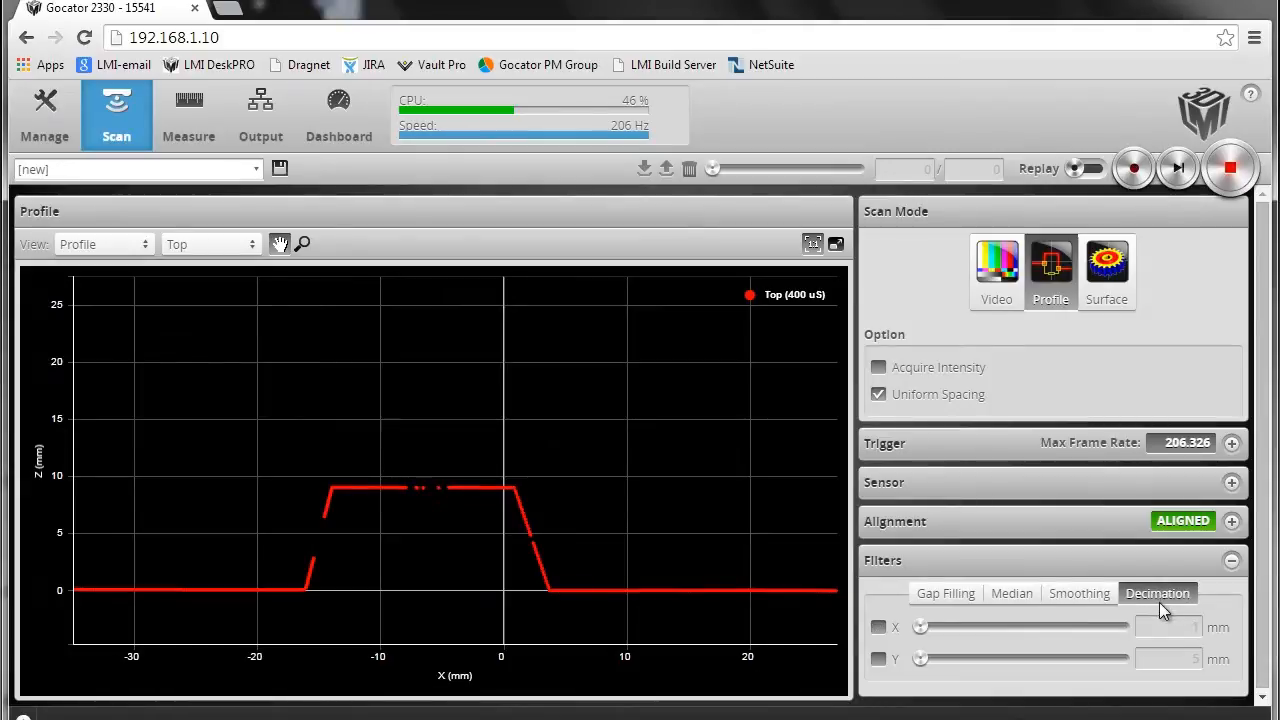
pyautogui.moveTo(908, 648)
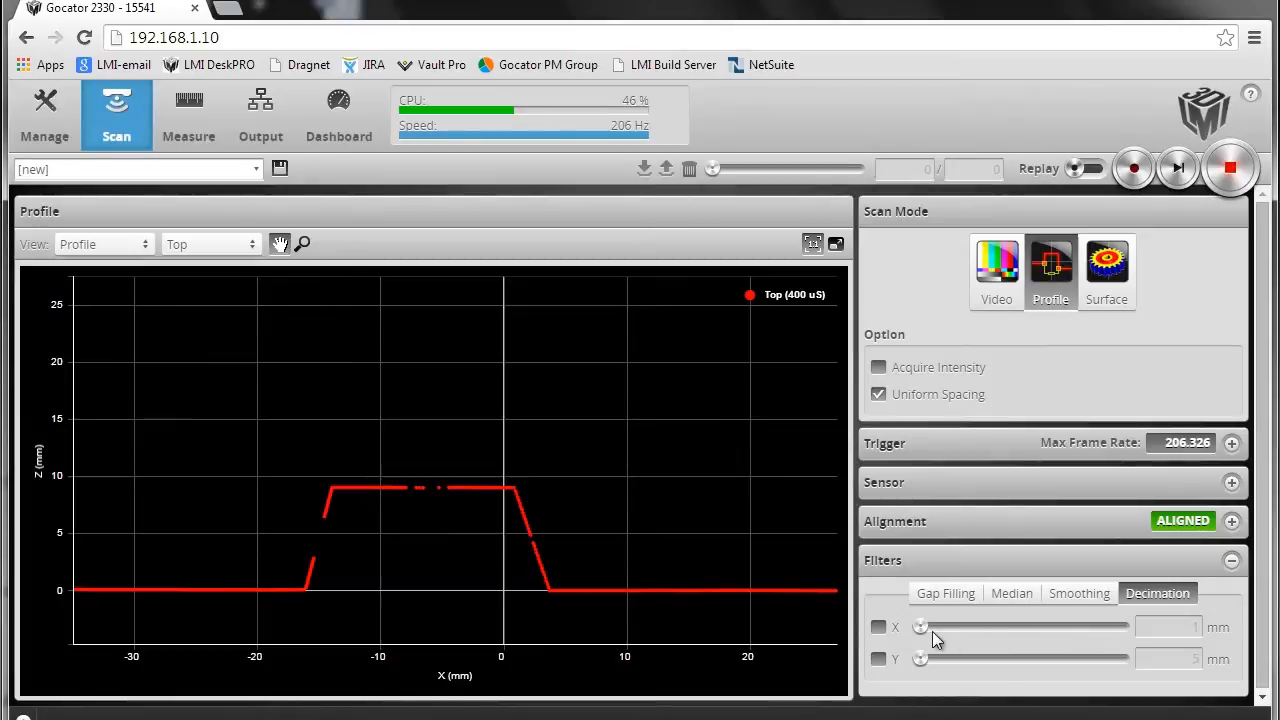
# Apply 1 mm X decimation to thin the profile, then switch it off
pyautogui.click(878, 627)
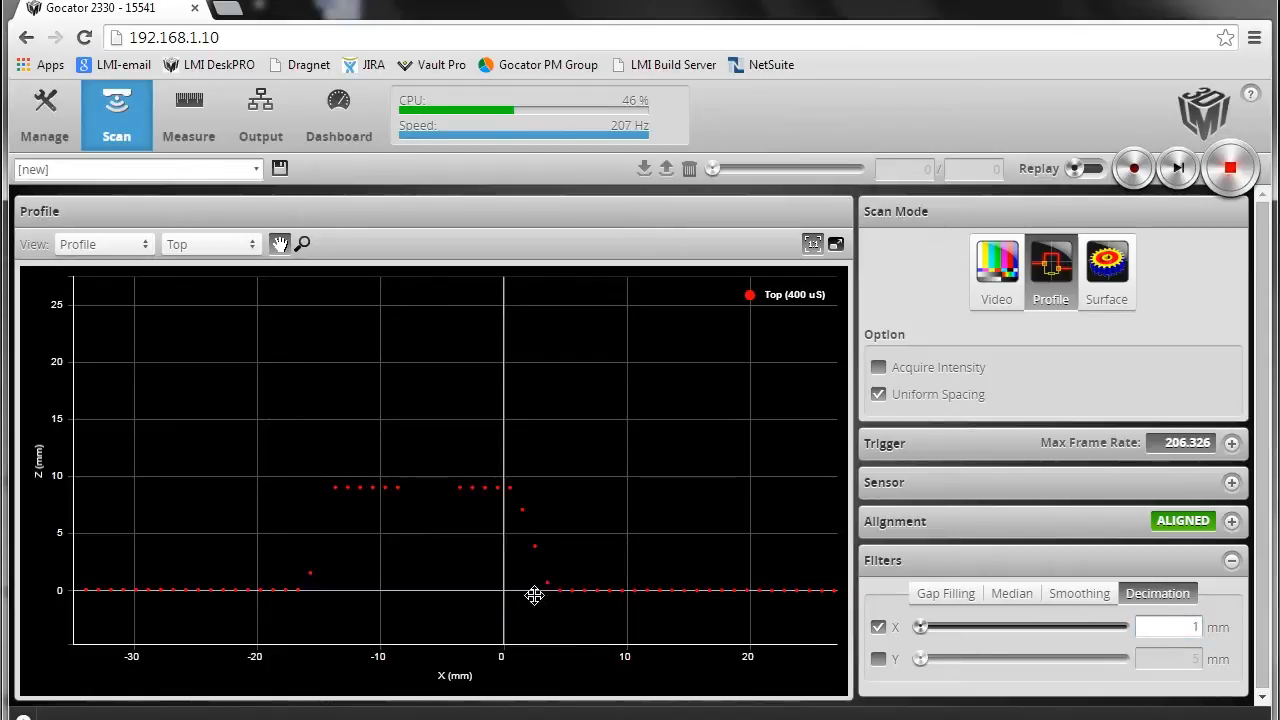
pyautogui.moveTo(255, 595)
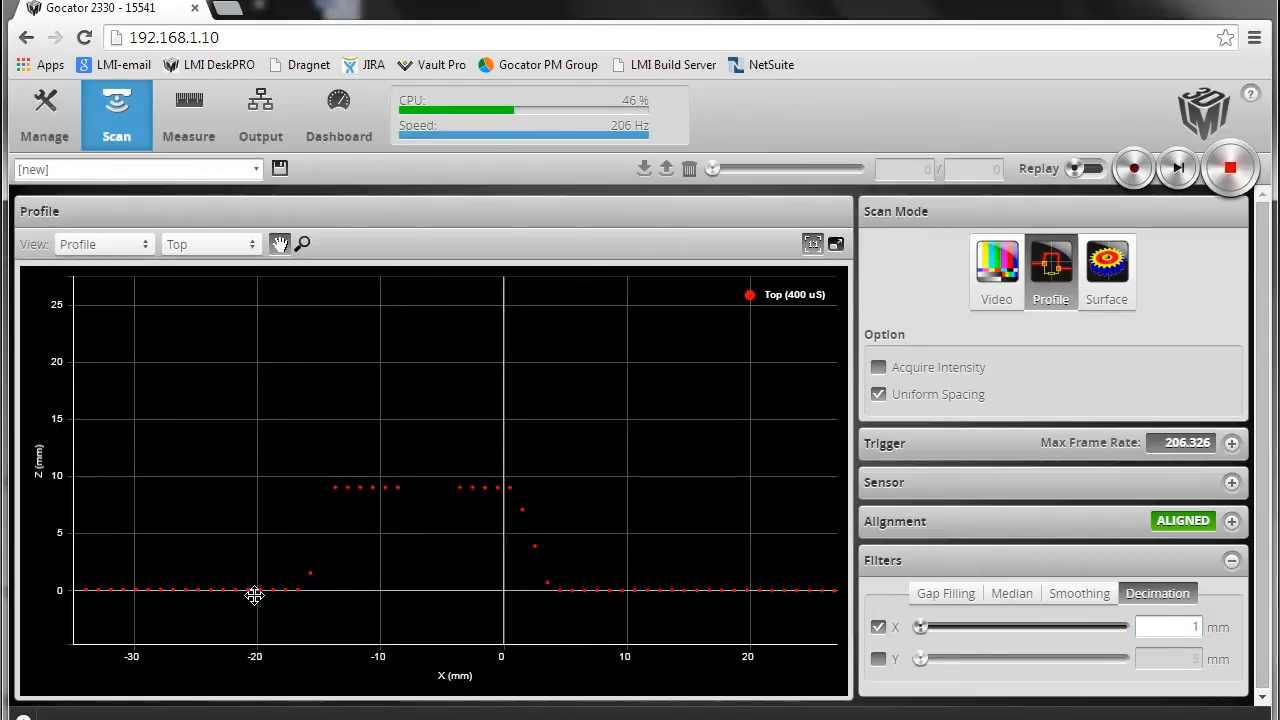
pyautogui.moveTo(280, 597)
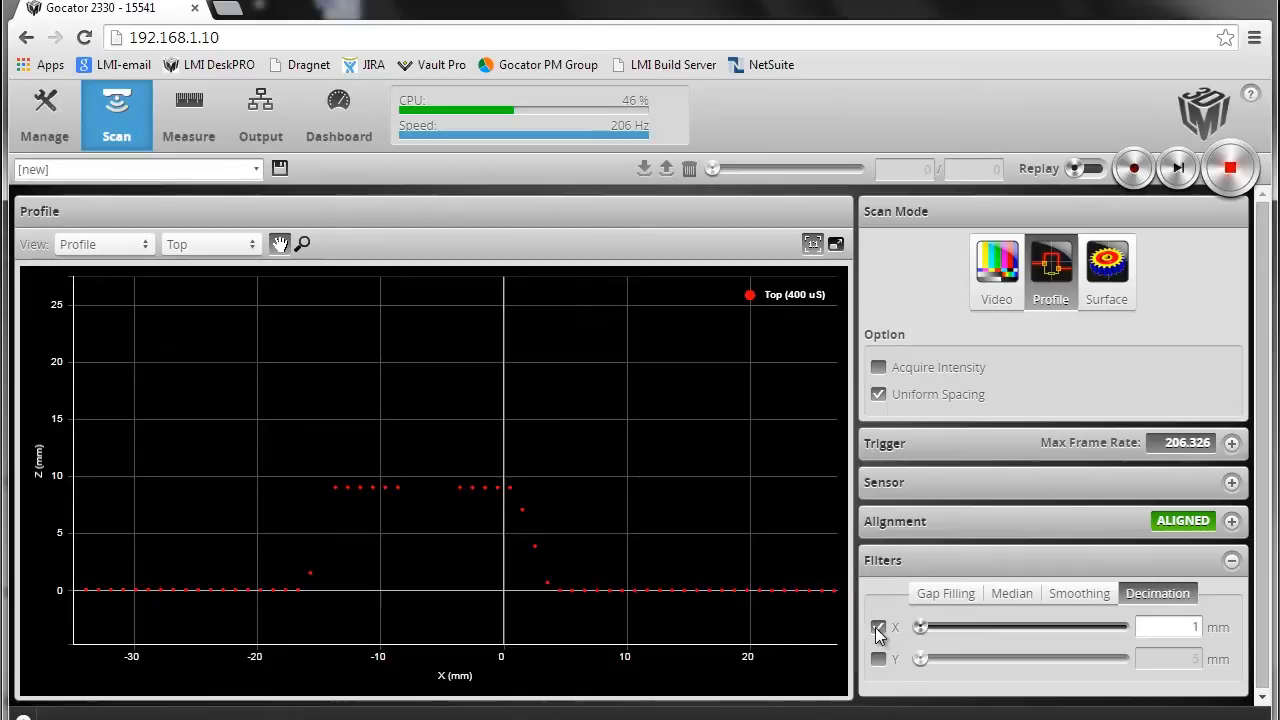
pyautogui.click(1079, 593)
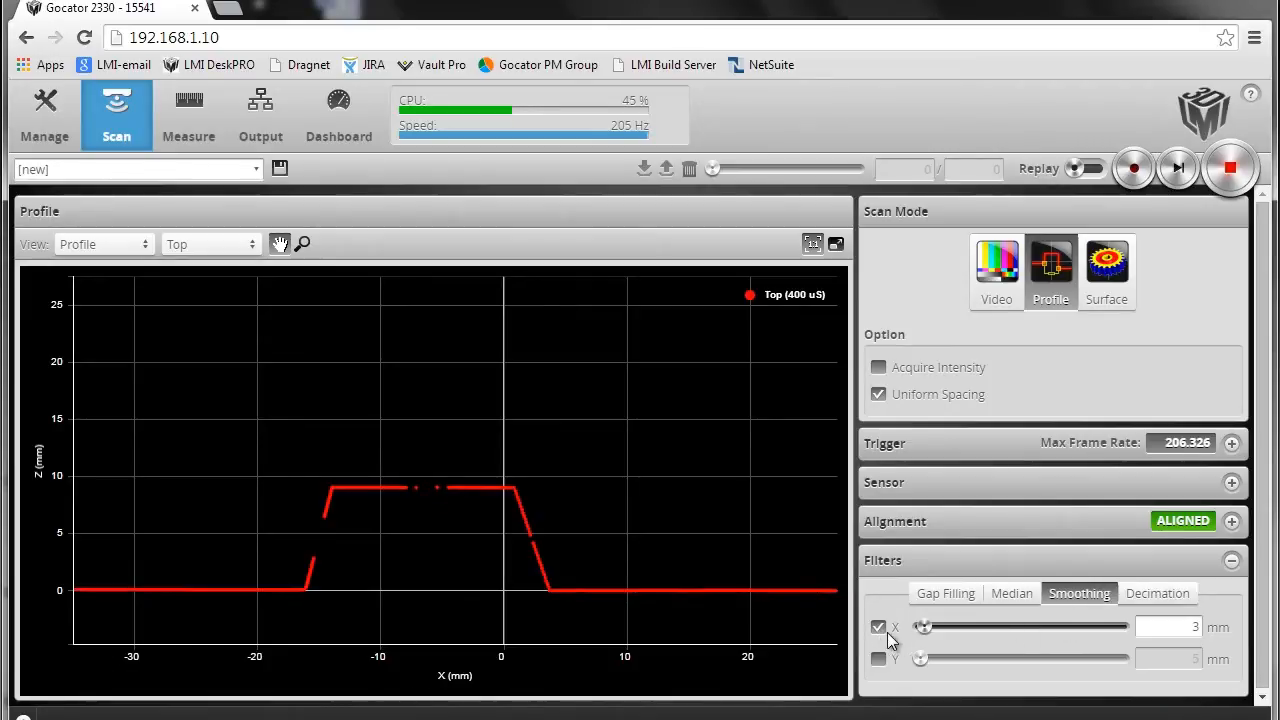
# Disable X smoothing and reduce the active area to 26.362 mm, raising the rate to ~760 Hz
pyautogui.click(1011, 593)
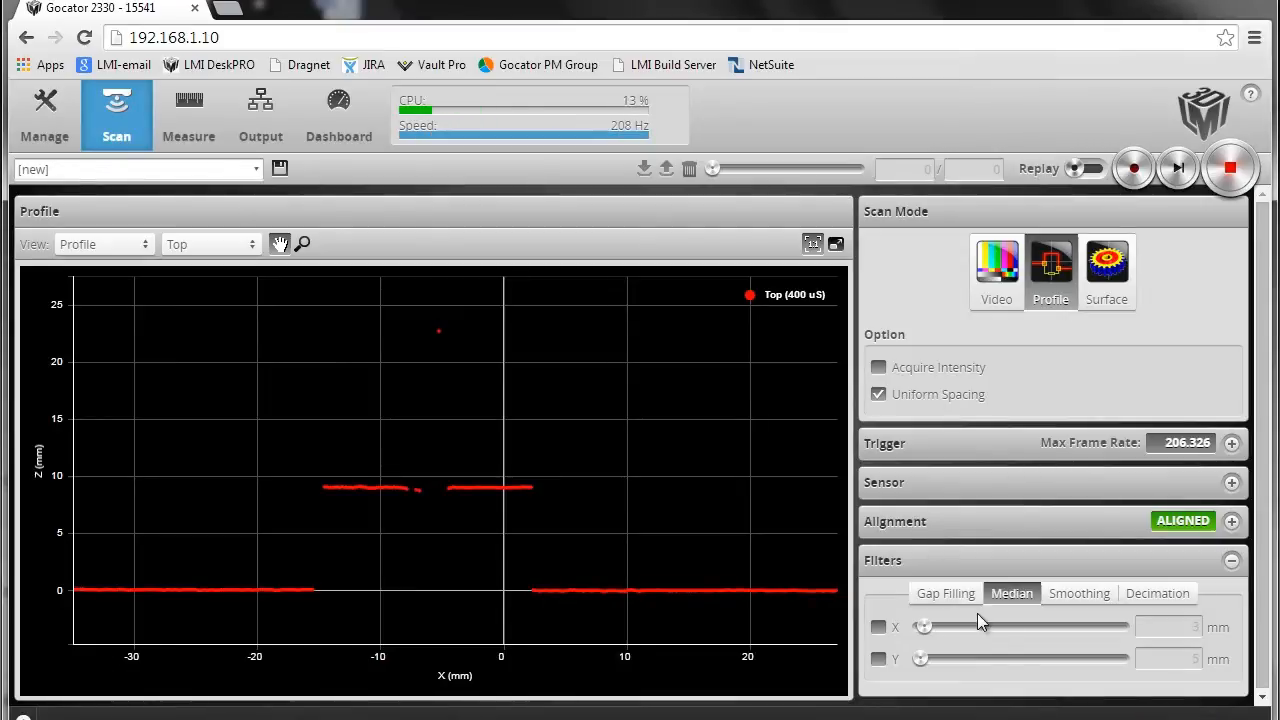
pyautogui.moveTo(918, 494)
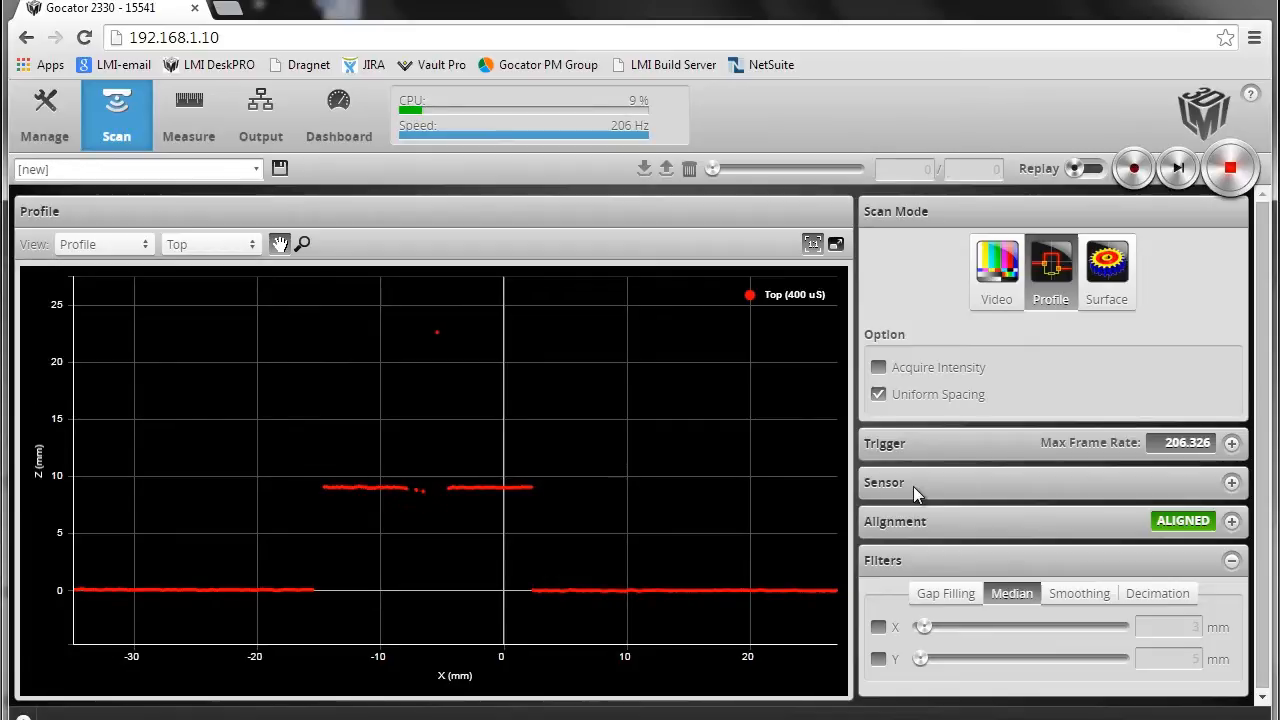
pyautogui.click(884, 482)
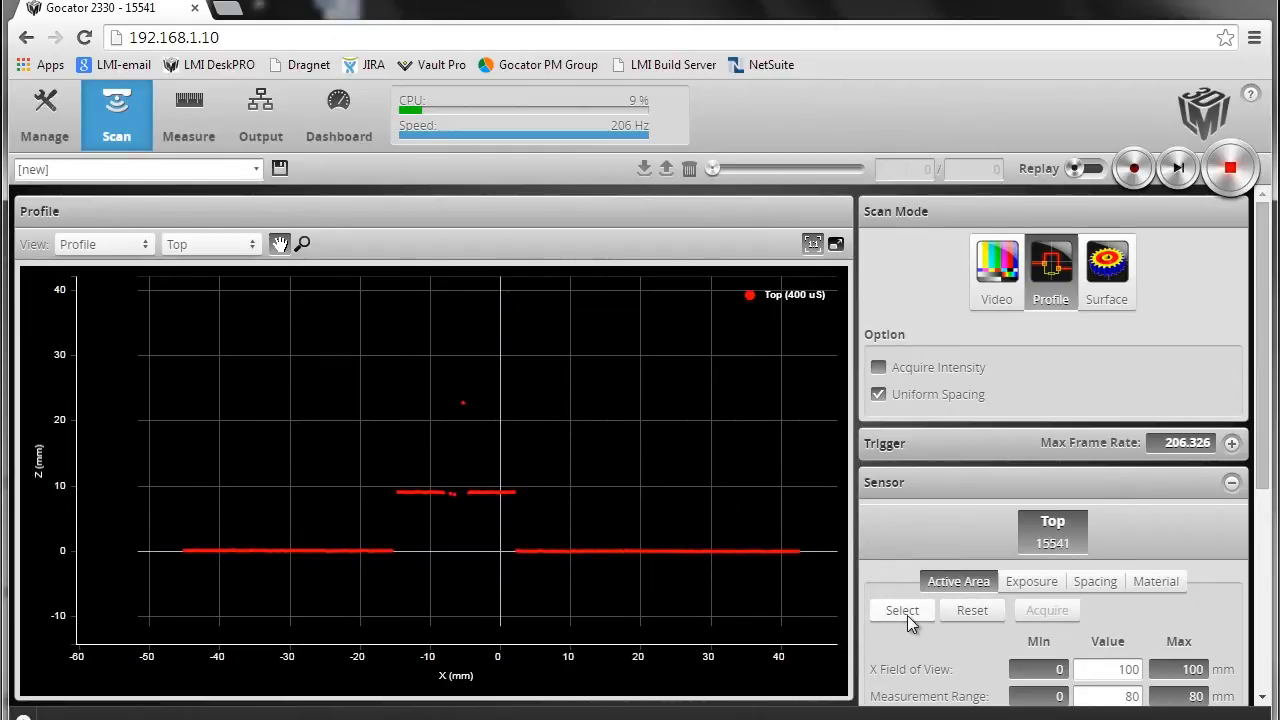
pyautogui.click(901, 610)
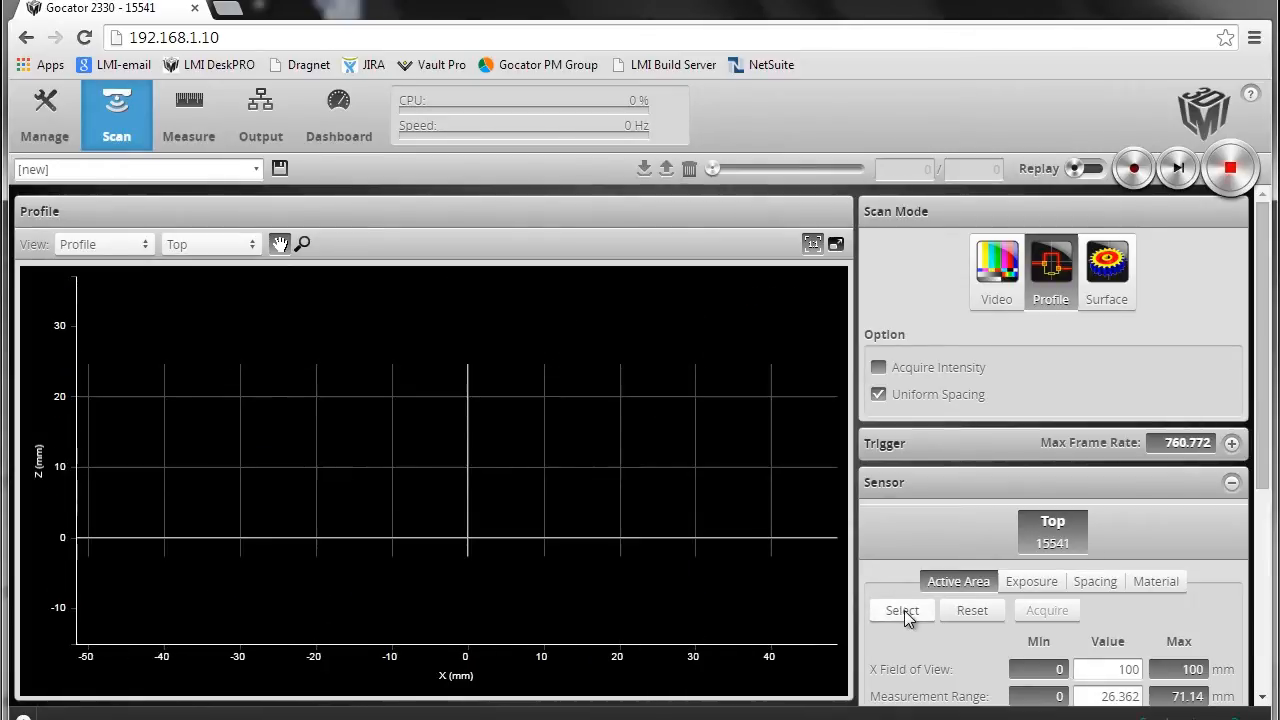
pyautogui.click(901, 610)
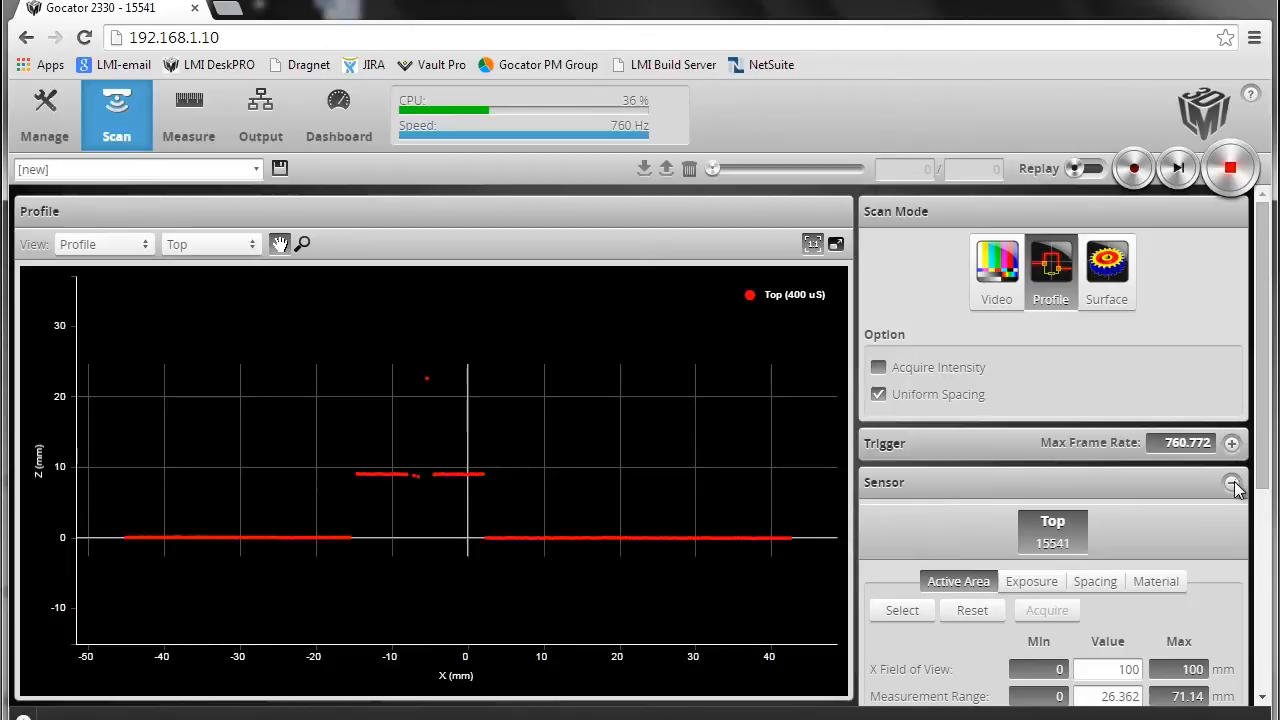
pyautogui.click(1232, 482)
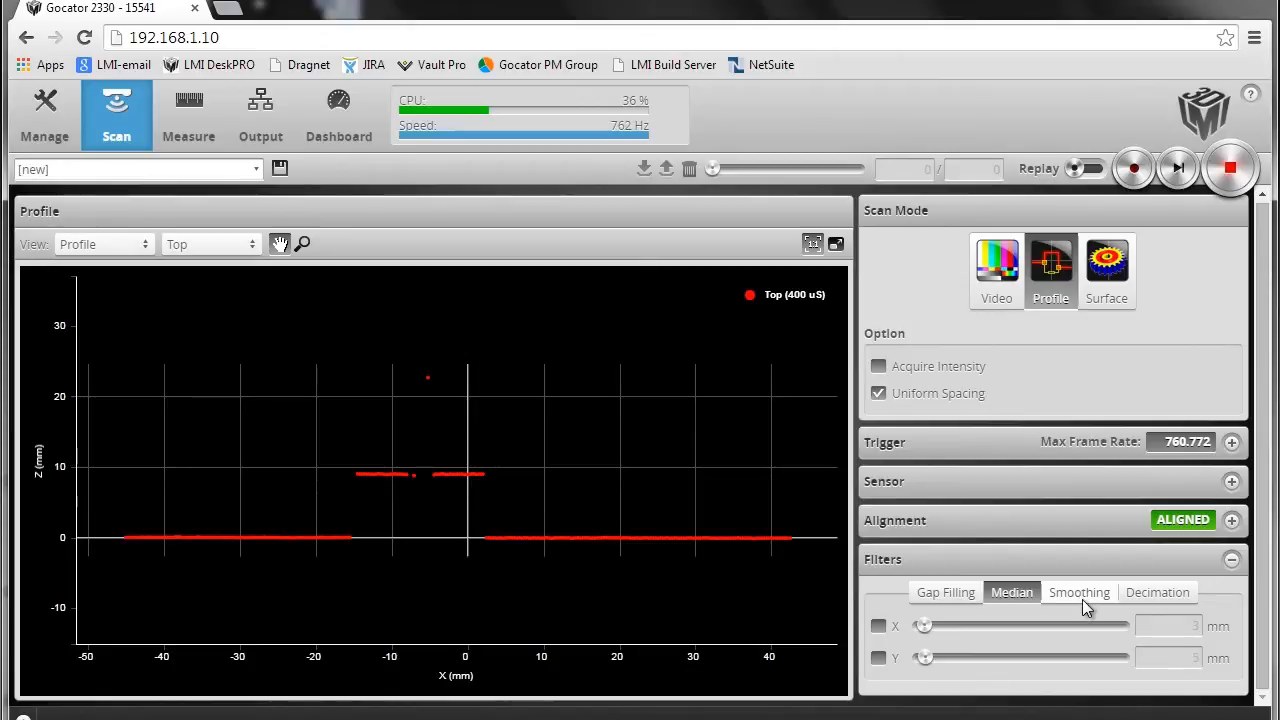
# Enable 5 mm smoothing along Y on the Smoothing filter page
pyautogui.click(1079, 592)
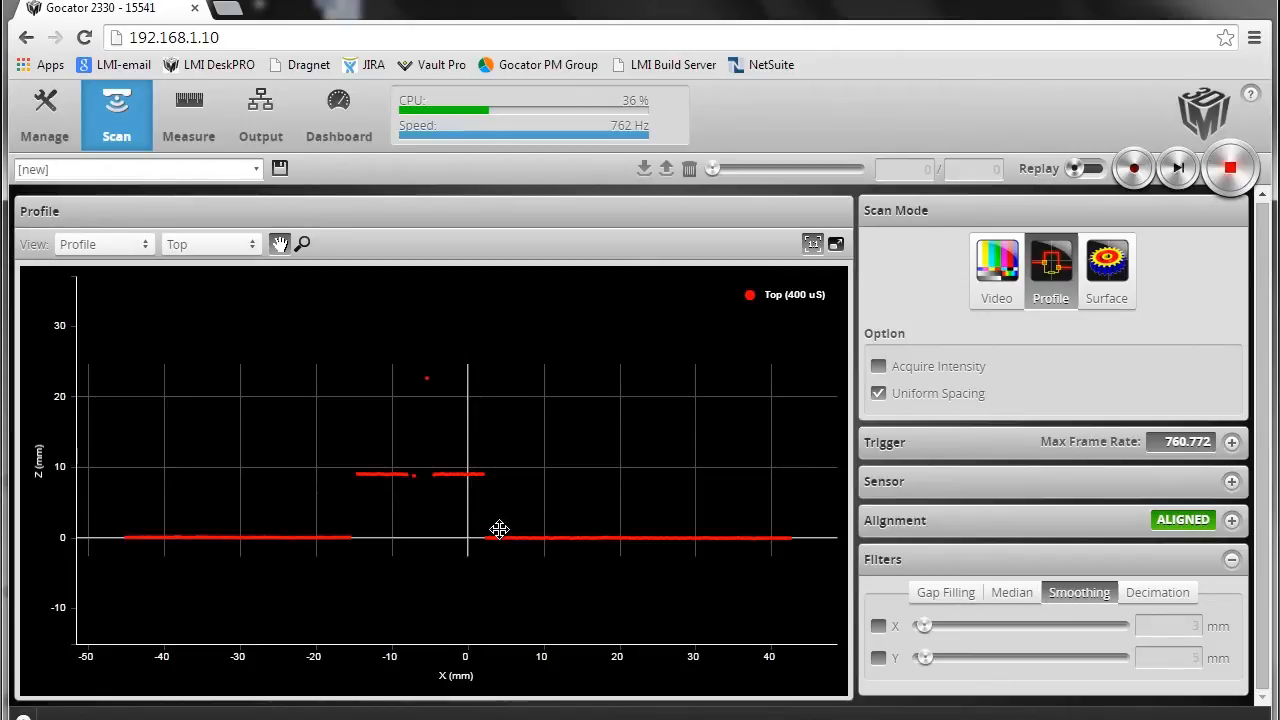
pyautogui.moveTo(347, 494)
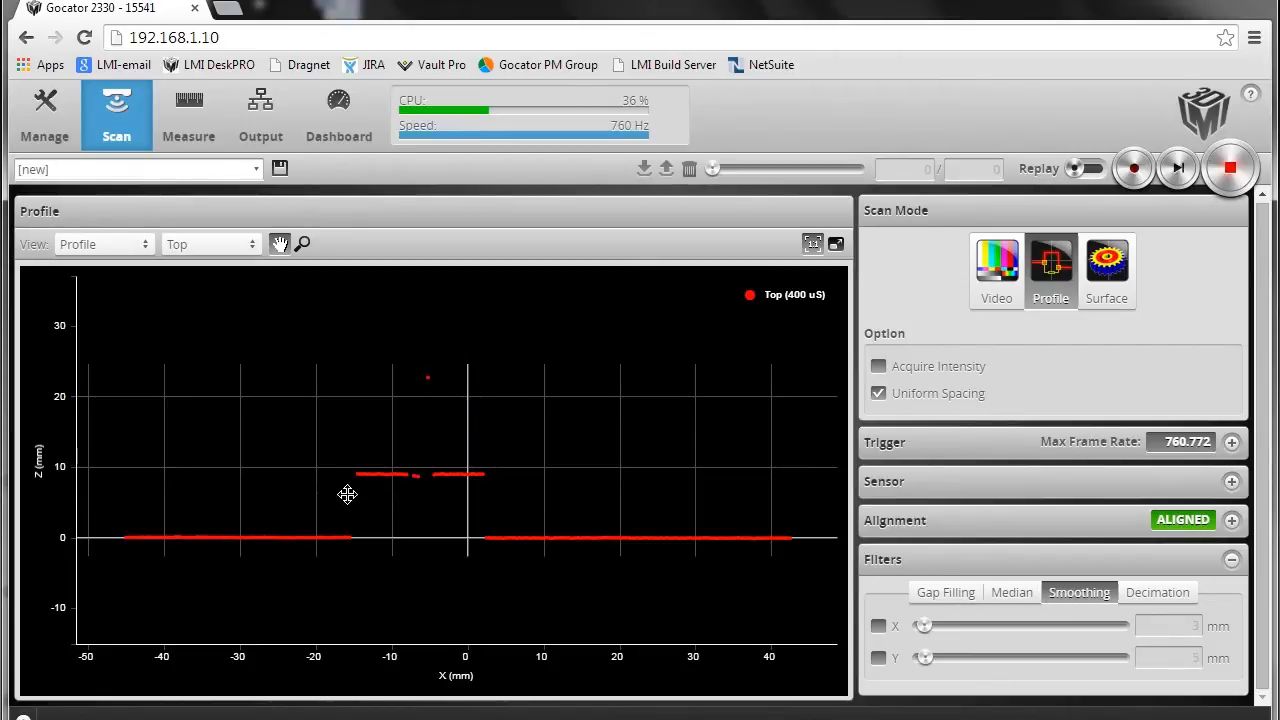
pyautogui.moveTo(522, 515)
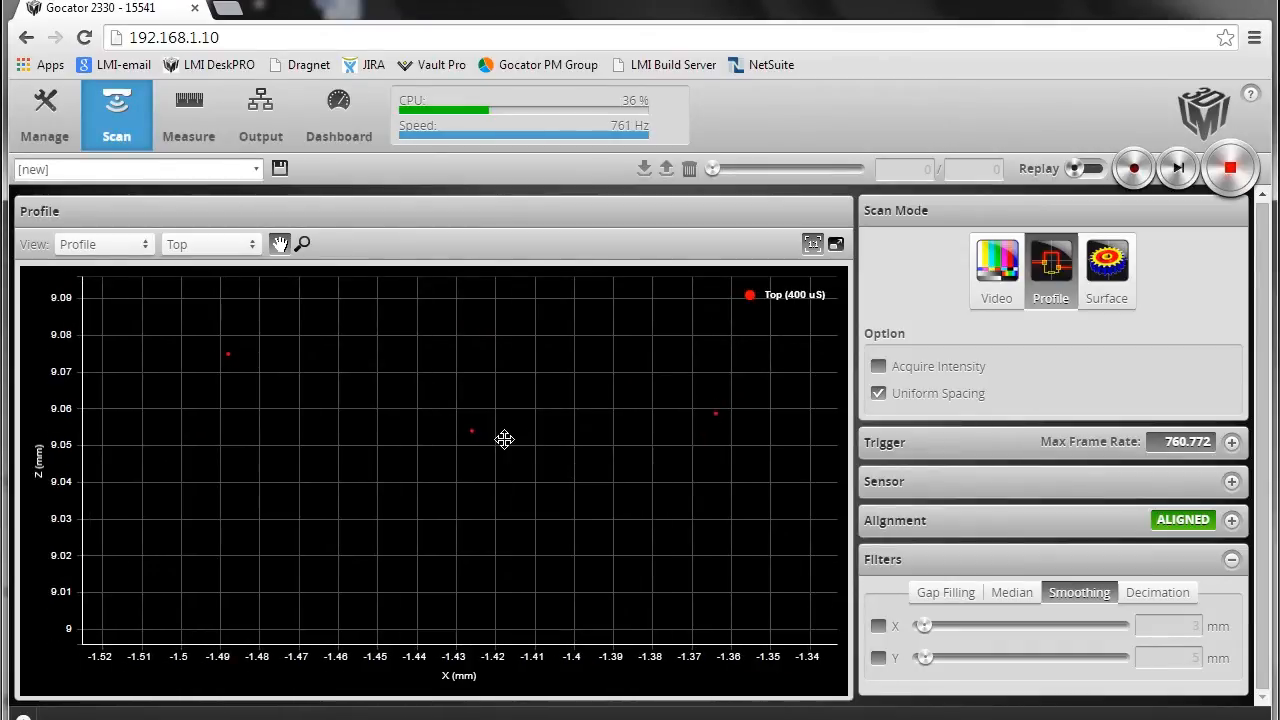
pyautogui.moveTo(467, 378)
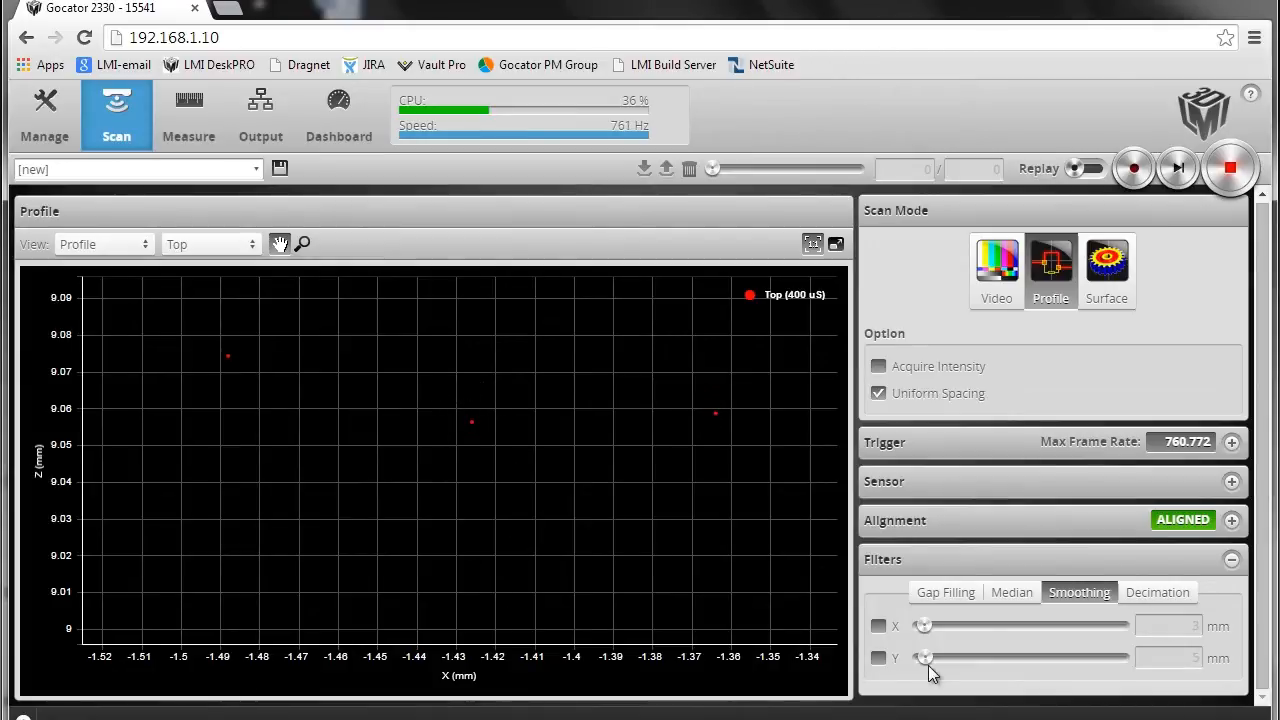
pyautogui.click(878, 657)
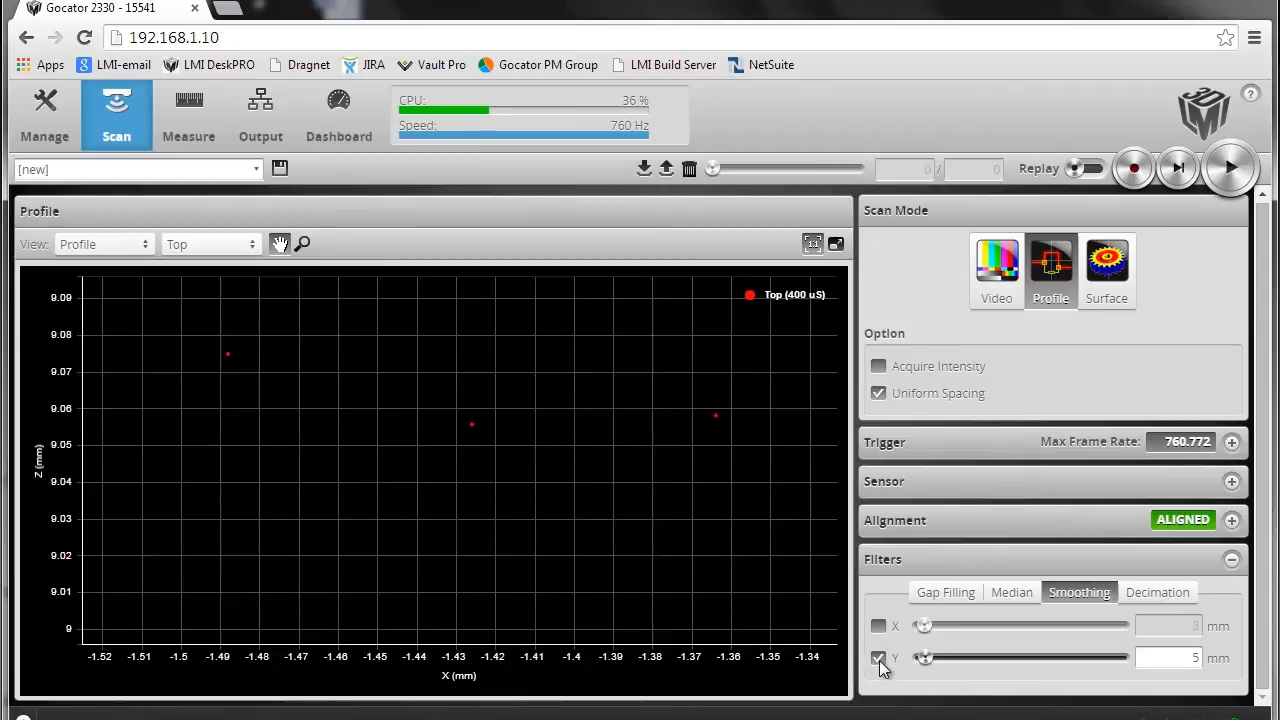
pyautogui.click(1230, 167)
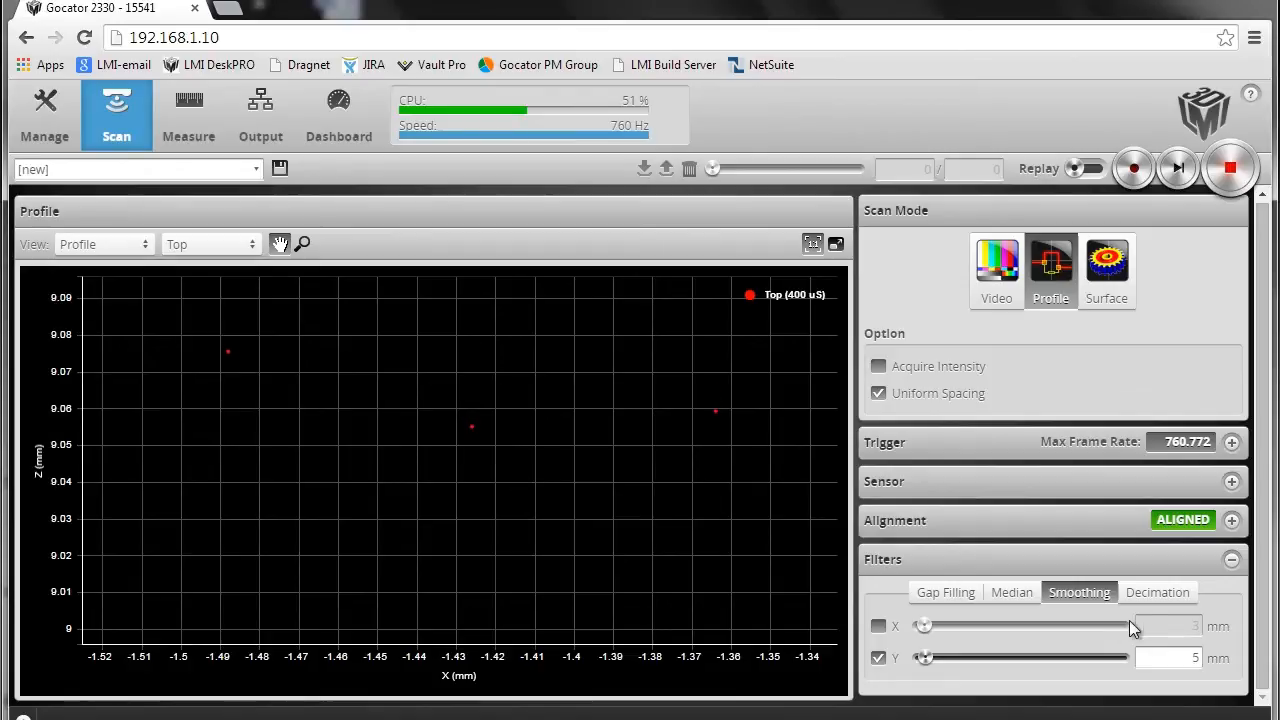
# Enable 5 mm Y decimation alongside Y smoothing, with scanning running again
pyautogui.click(1157, 592)
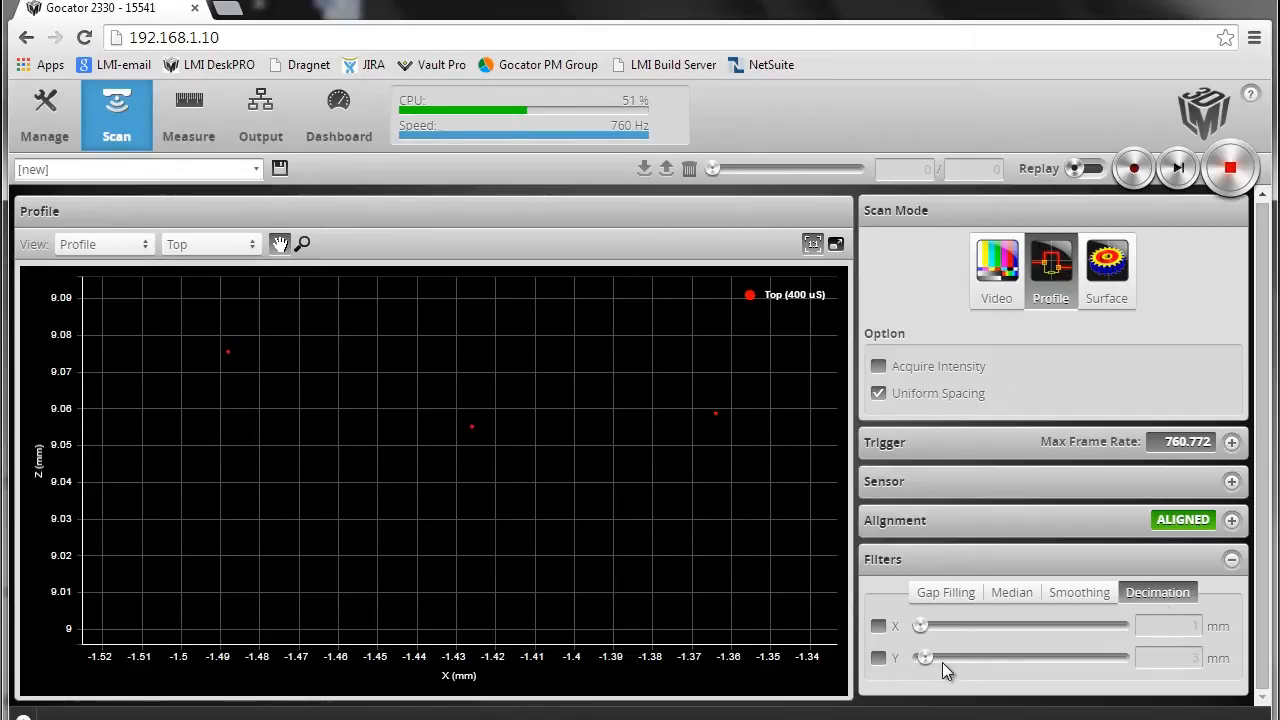
pyautogui.click(878, 658)
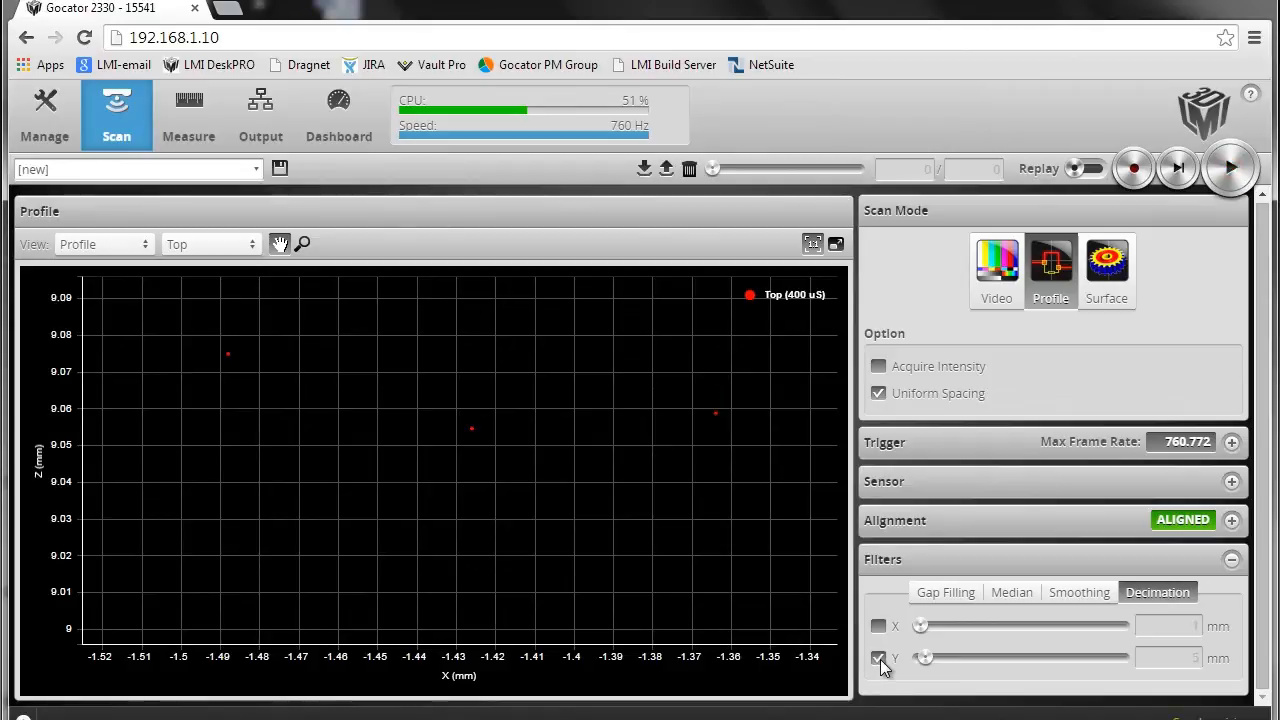
pyautogui.click(1231, 168)
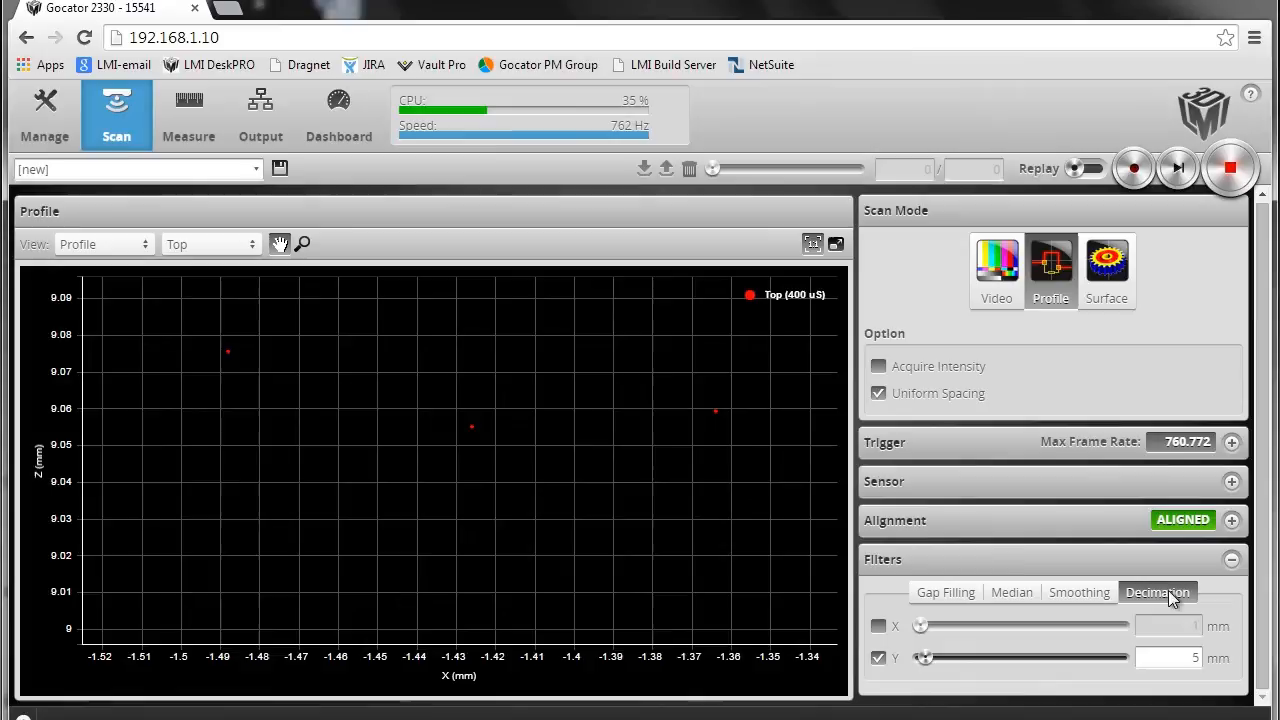
pyautogui.moveTo(960, 587)
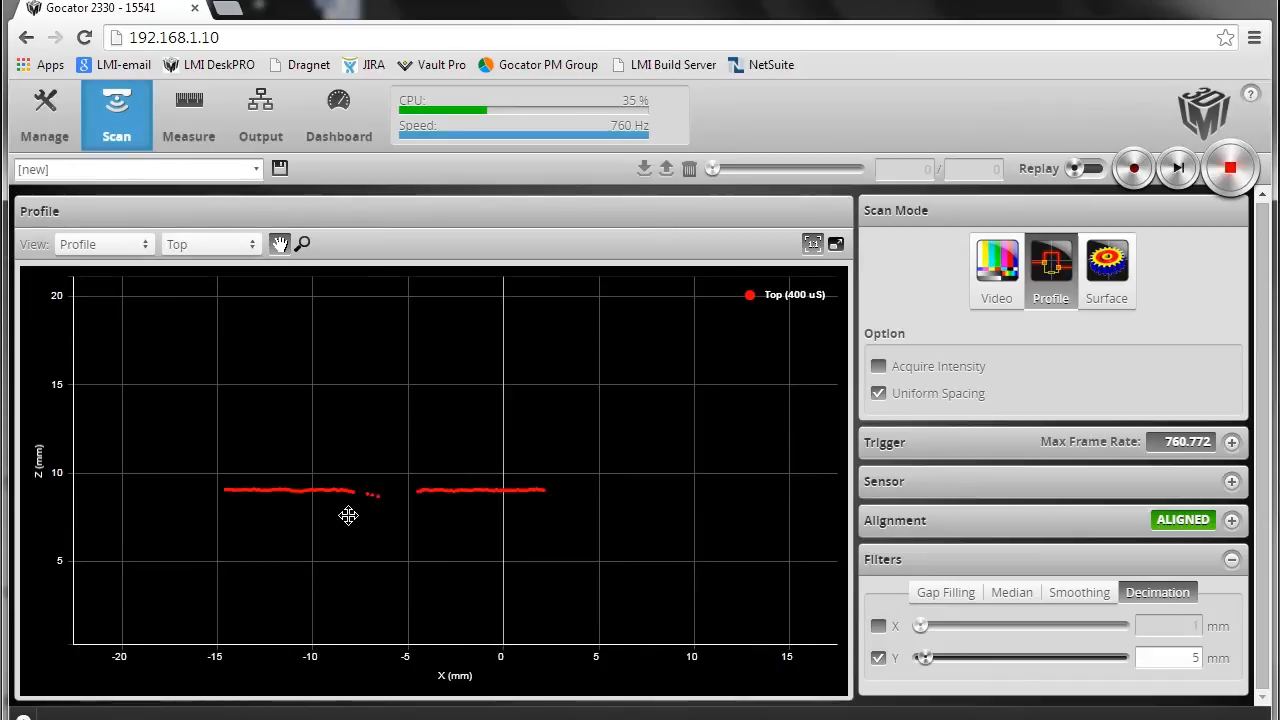
# Switch off Y decimation and return to the smoothing filter settings
pyautogui.click(1230, 168)
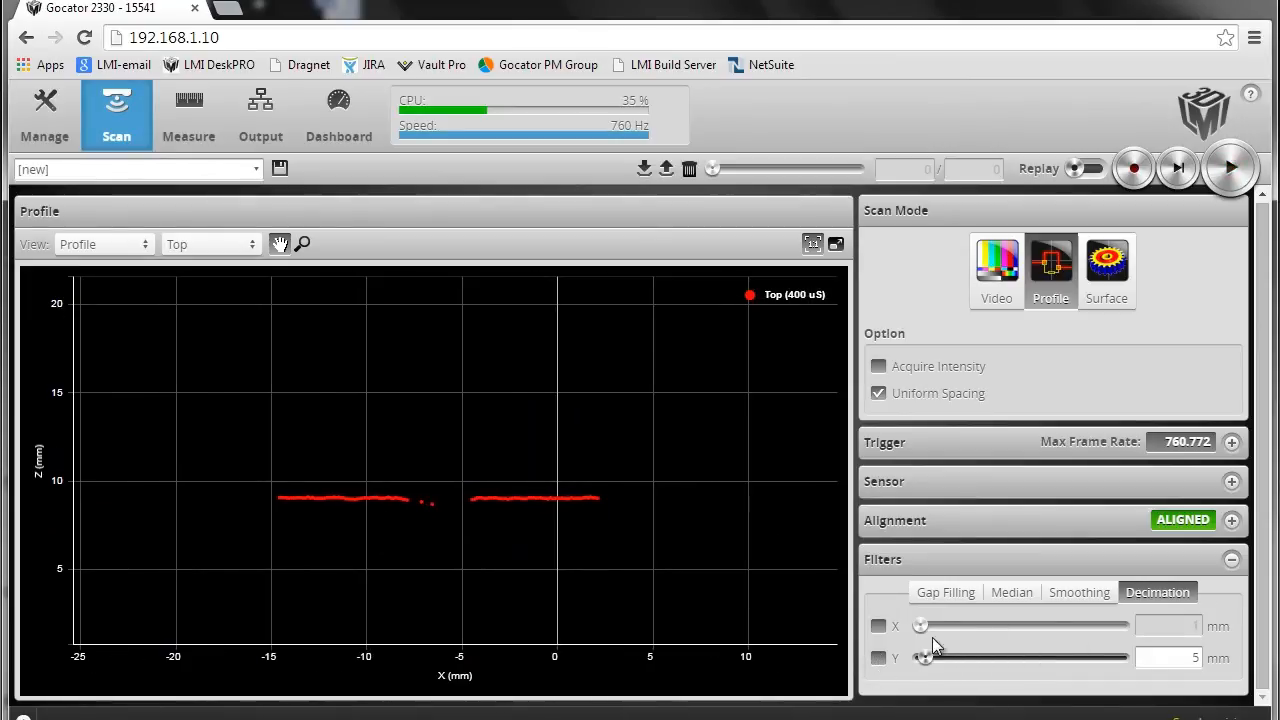
pyautogui.click(1079, 592)
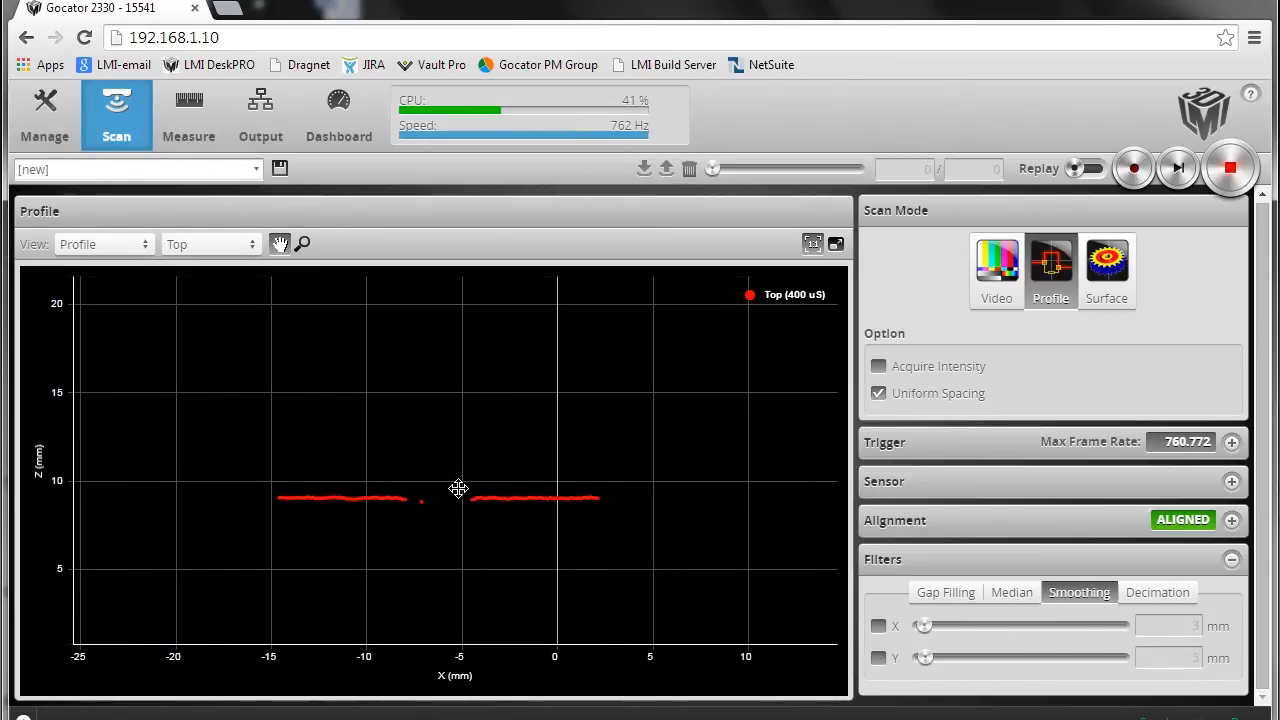